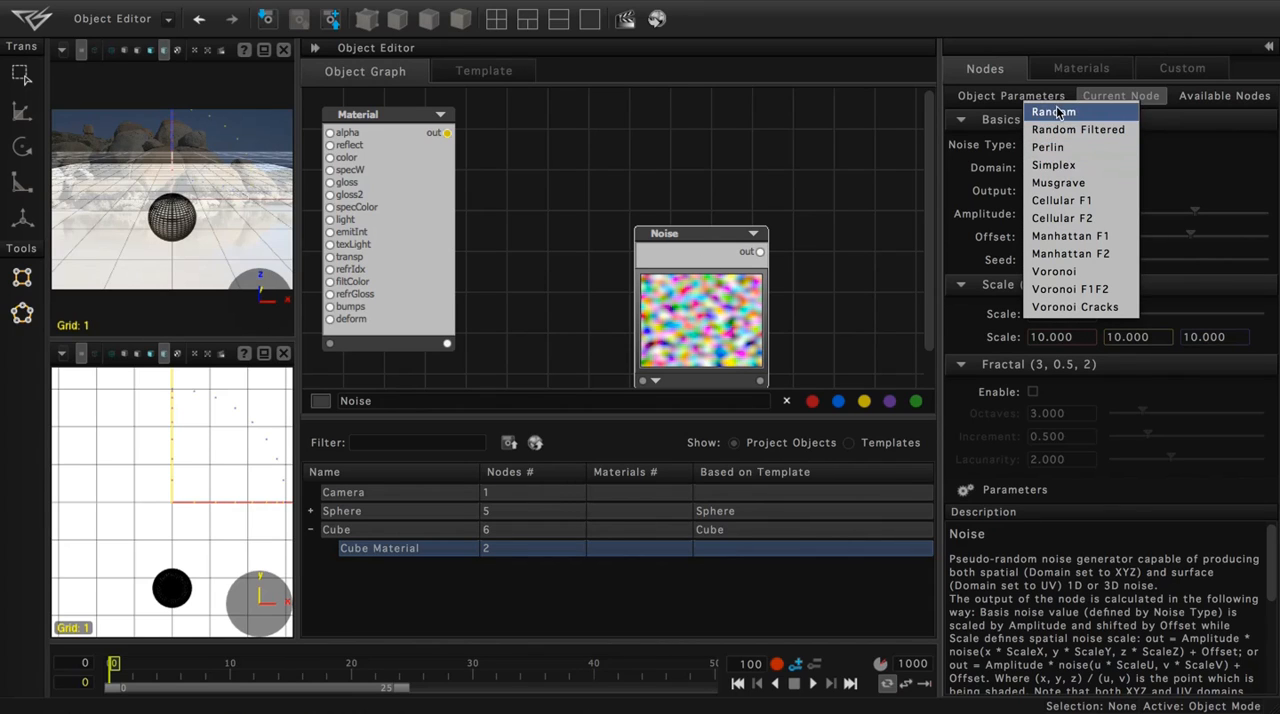
# Switch the Noise node's type from Random to Random Filtered
pyautogui.click(1052, 112)
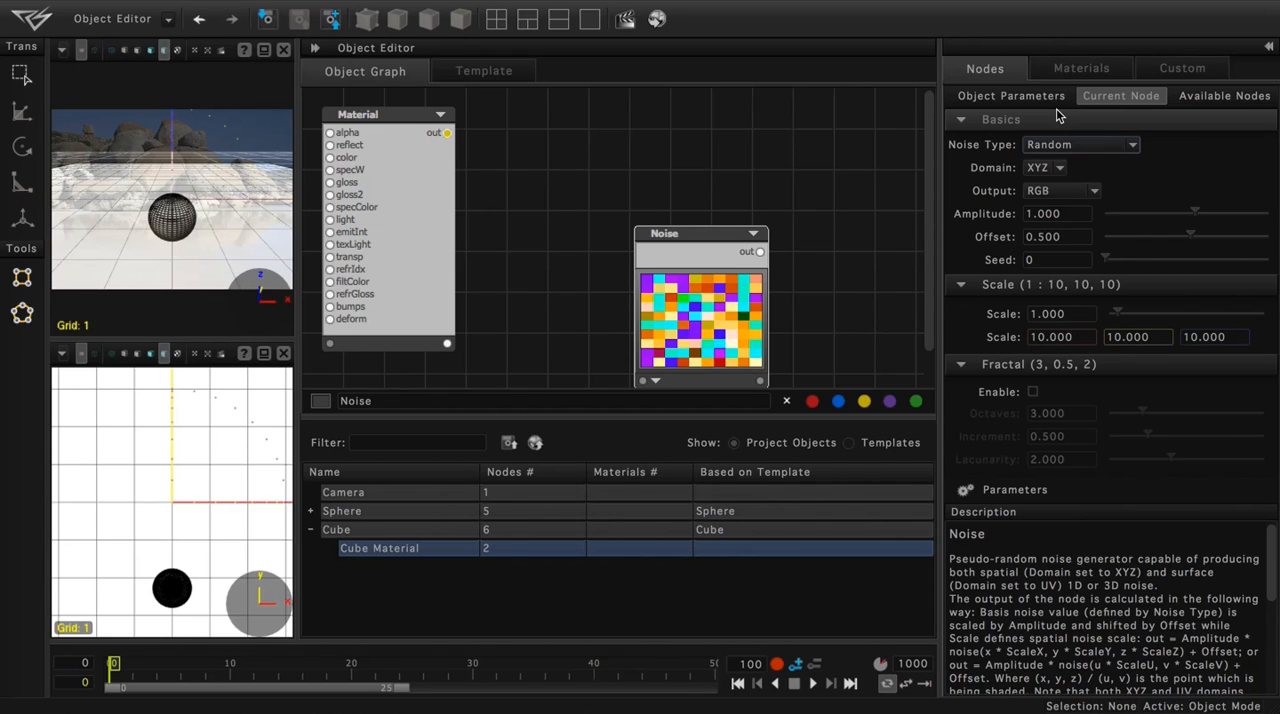
pyautogui.click(1080, 144)
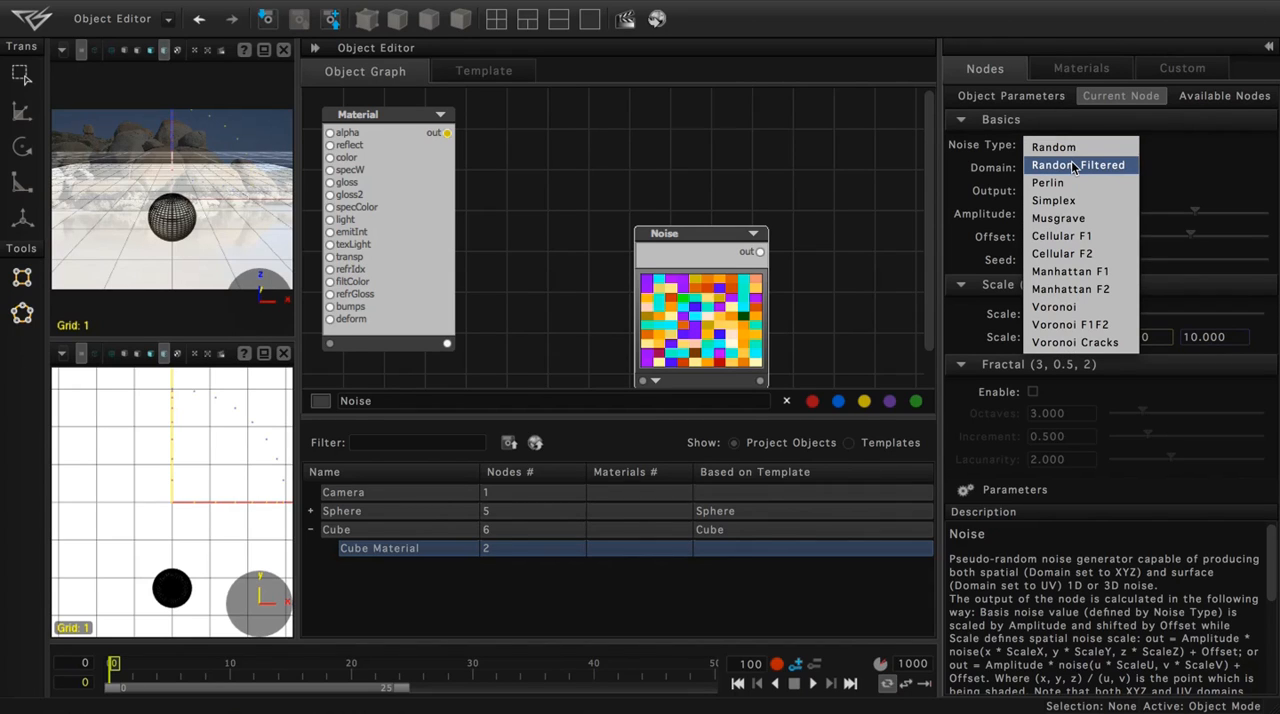
pyautogui.click(1078, 164)
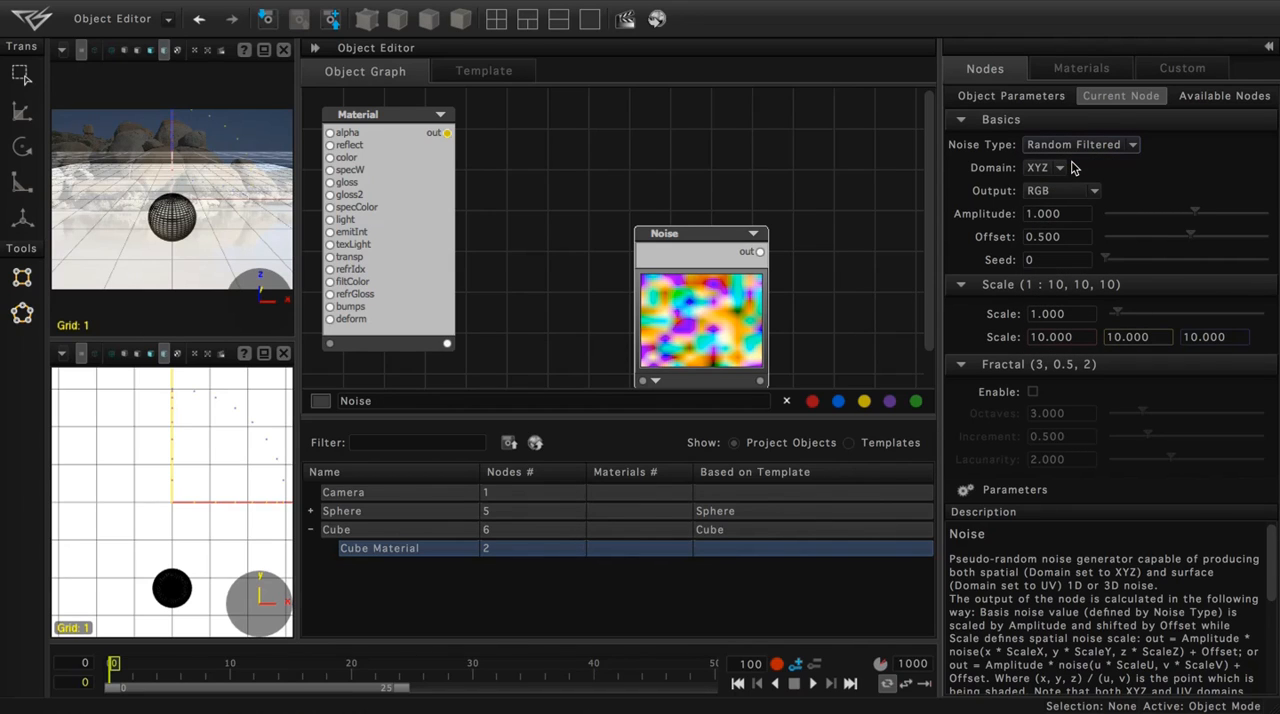
pyautogui.click(1080, 144)
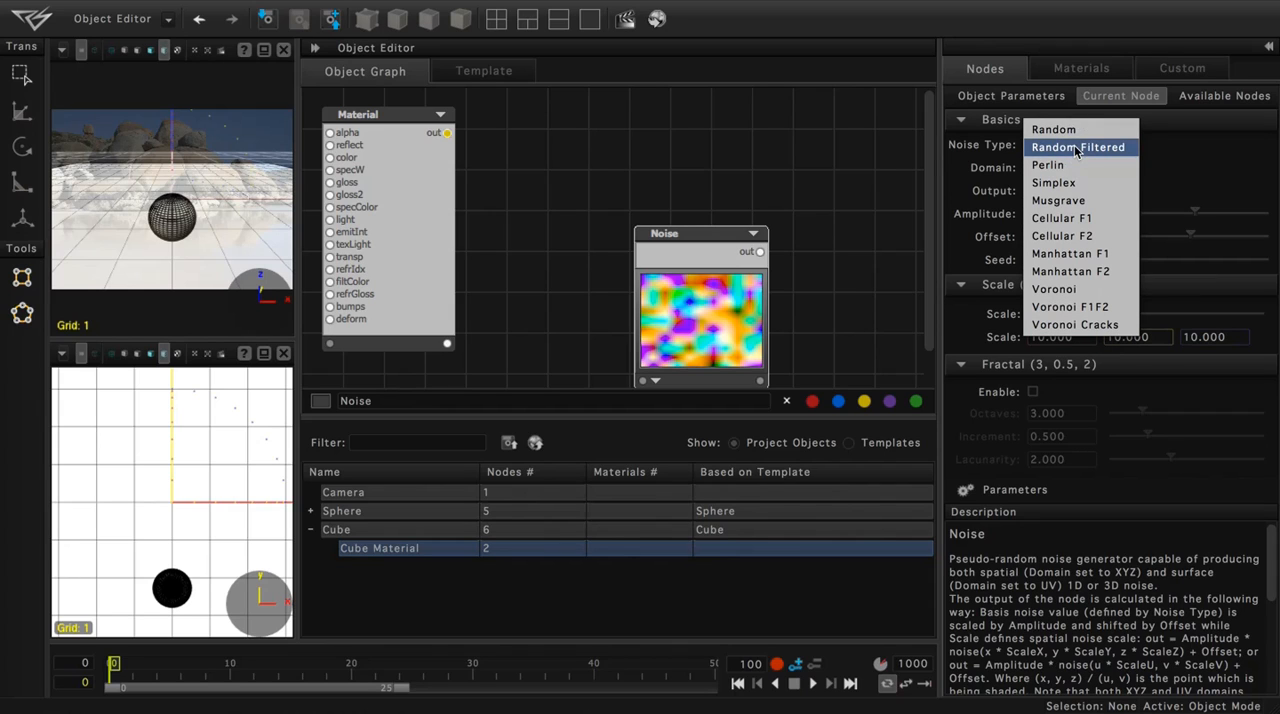
# Set the Noise node to Perlin, try Grayscale output, then return the output to RGB
pyautogui.click(1048, 164)
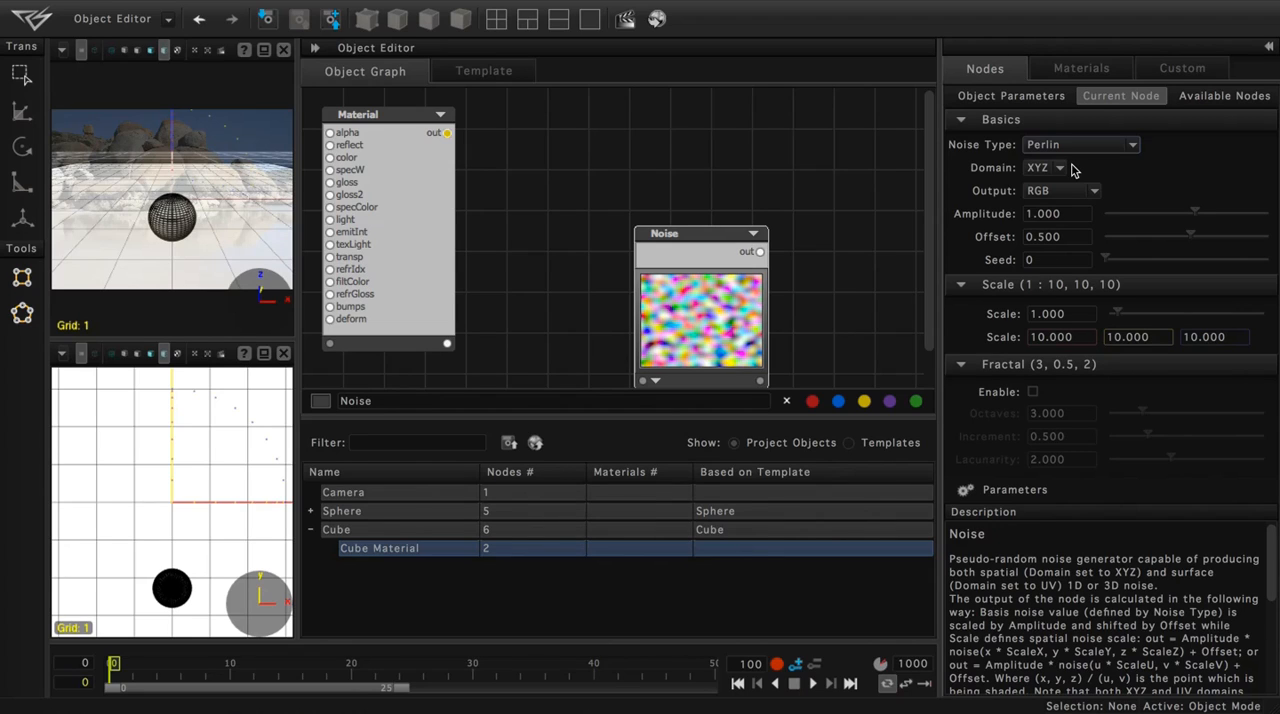
pyautogui.click(1092, 190)
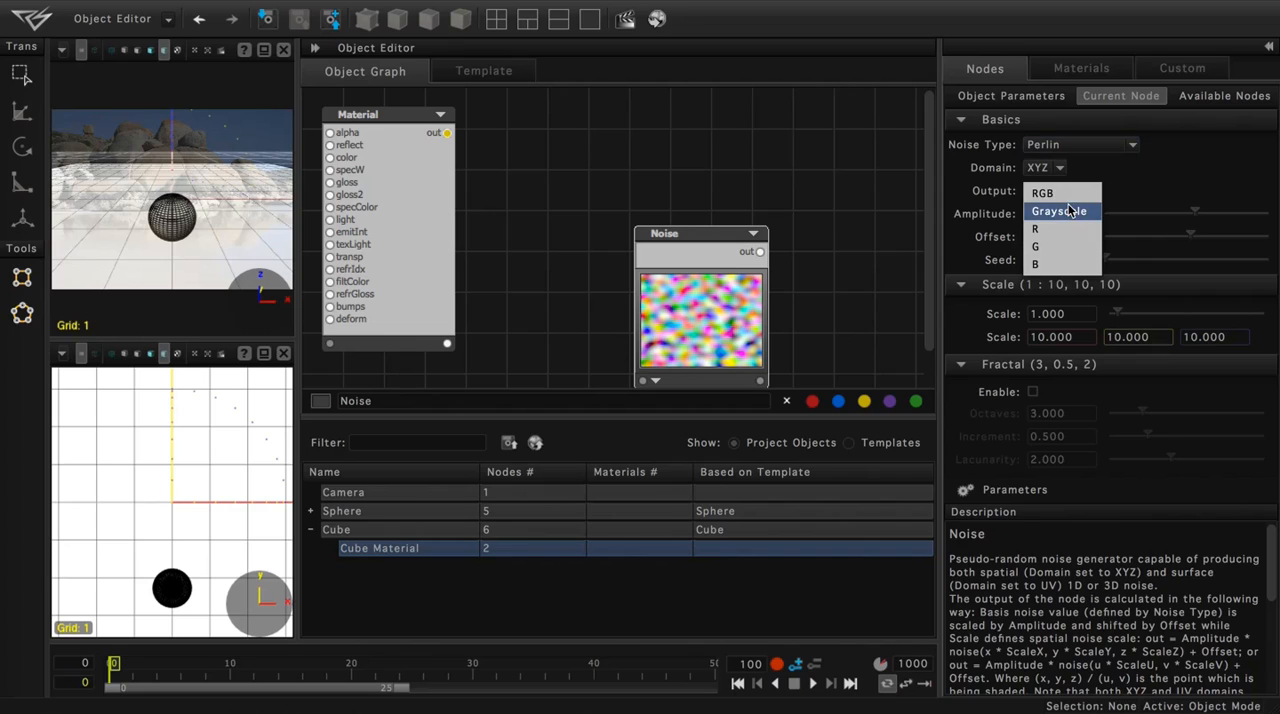
pyautogui.click(1060, 212)
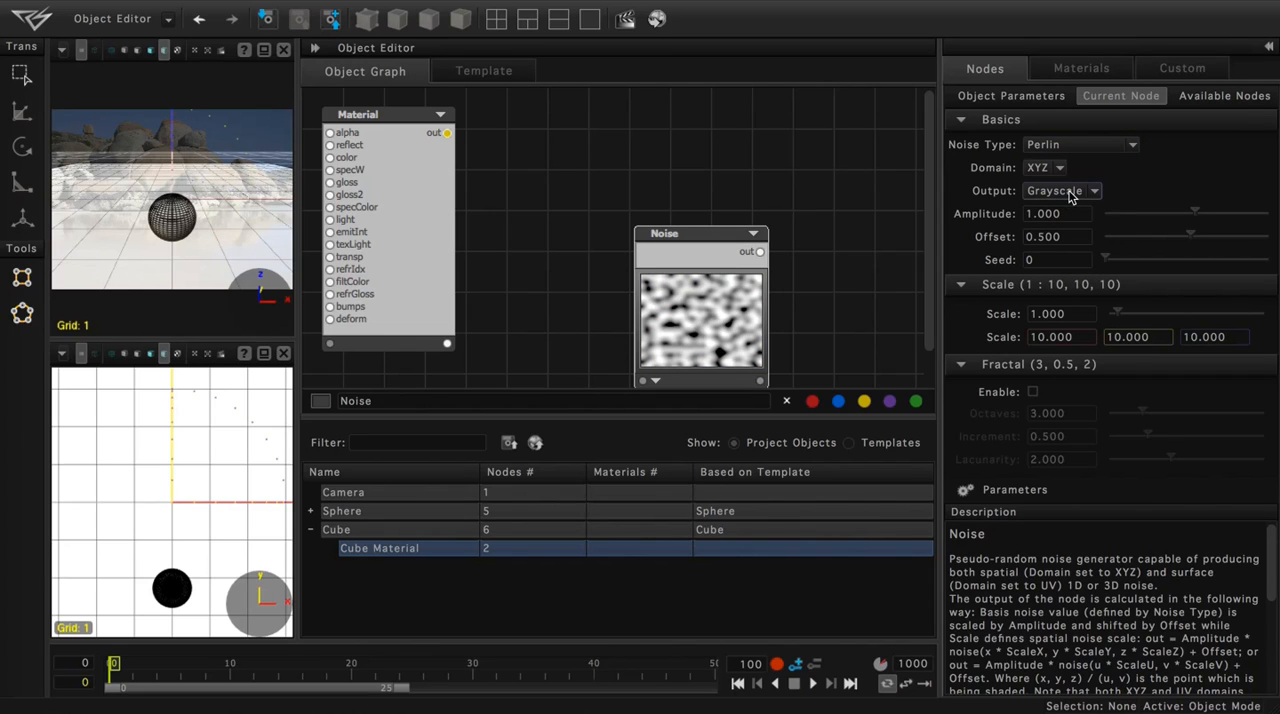
pyautogui.click(1062, 190)
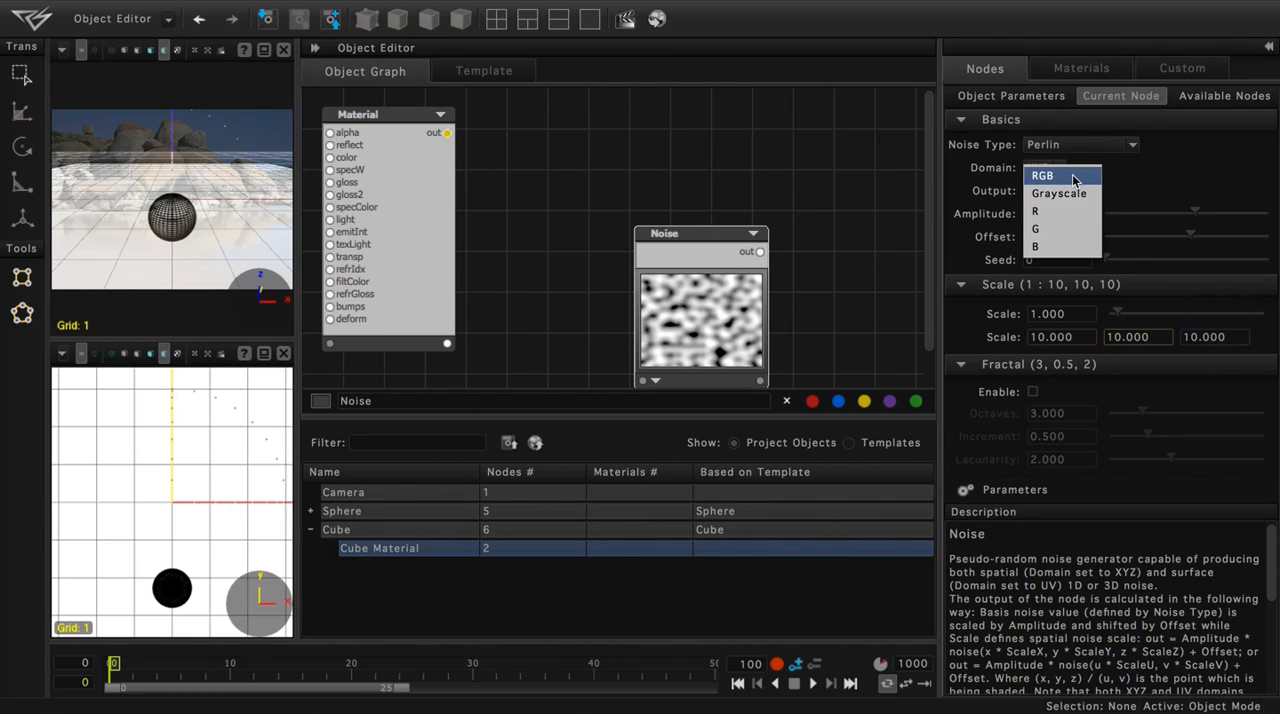
pyautogui.click(1080, 144)
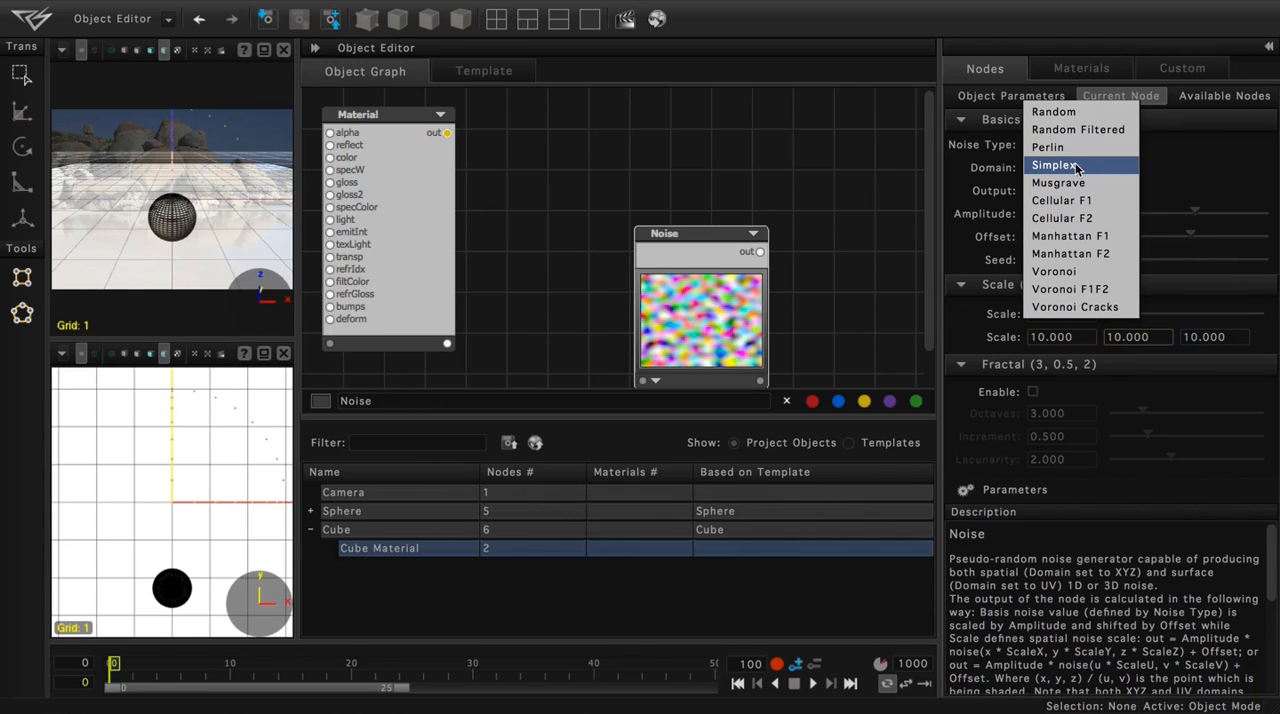
# Set the Noise node to Musgrave (after trying Simplex) and nudge the node right in the graph
pyautogui.click(1052, 164)
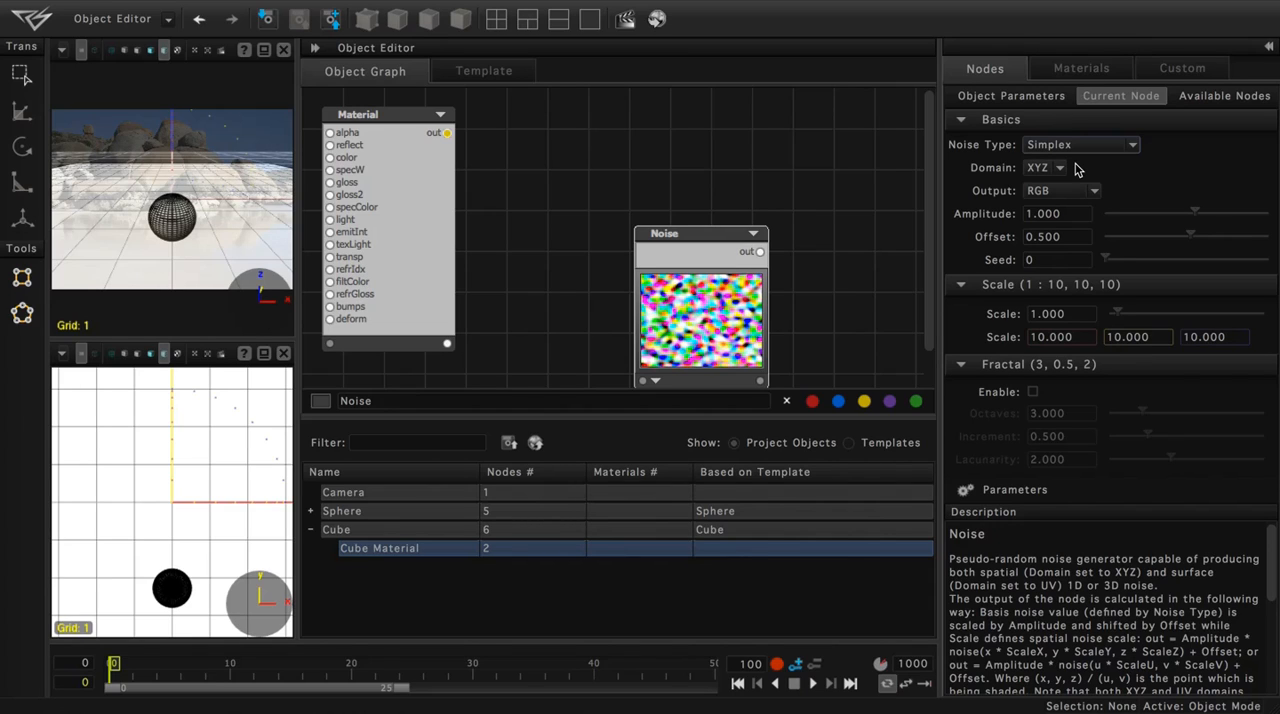
pyautogui.click(1080, 144)
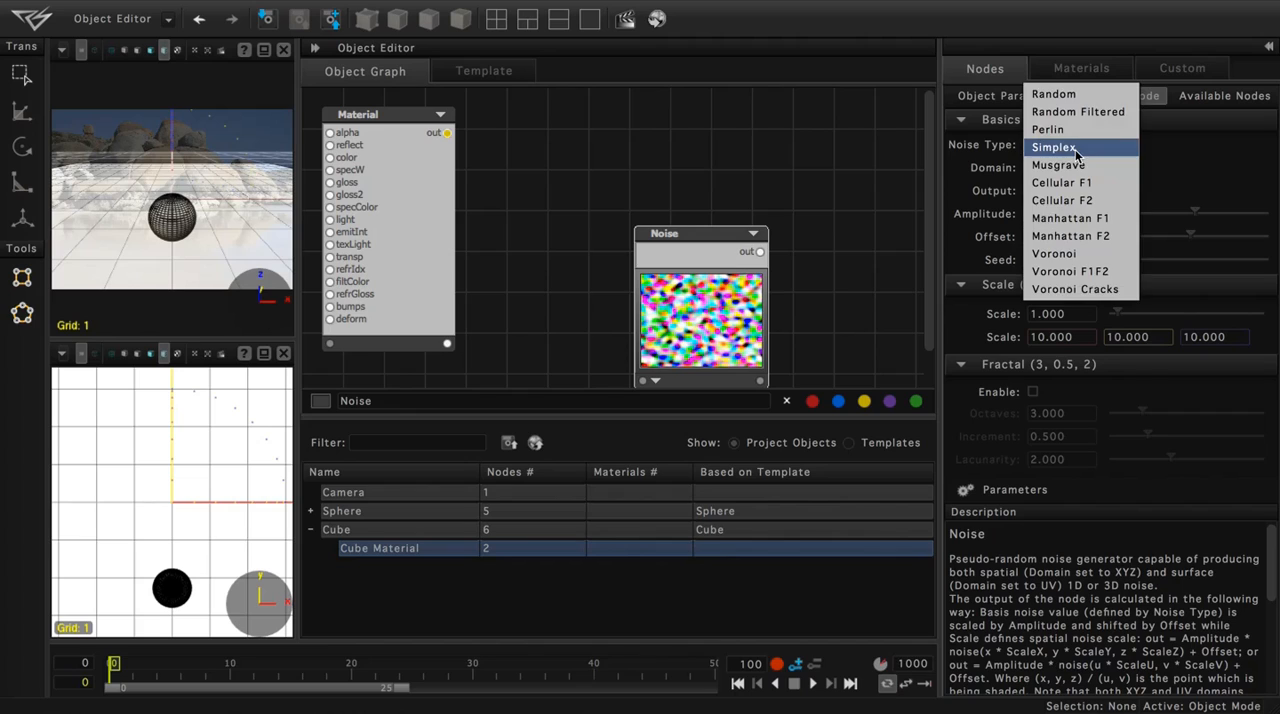
pyautogui.moveTo(1058, 164)
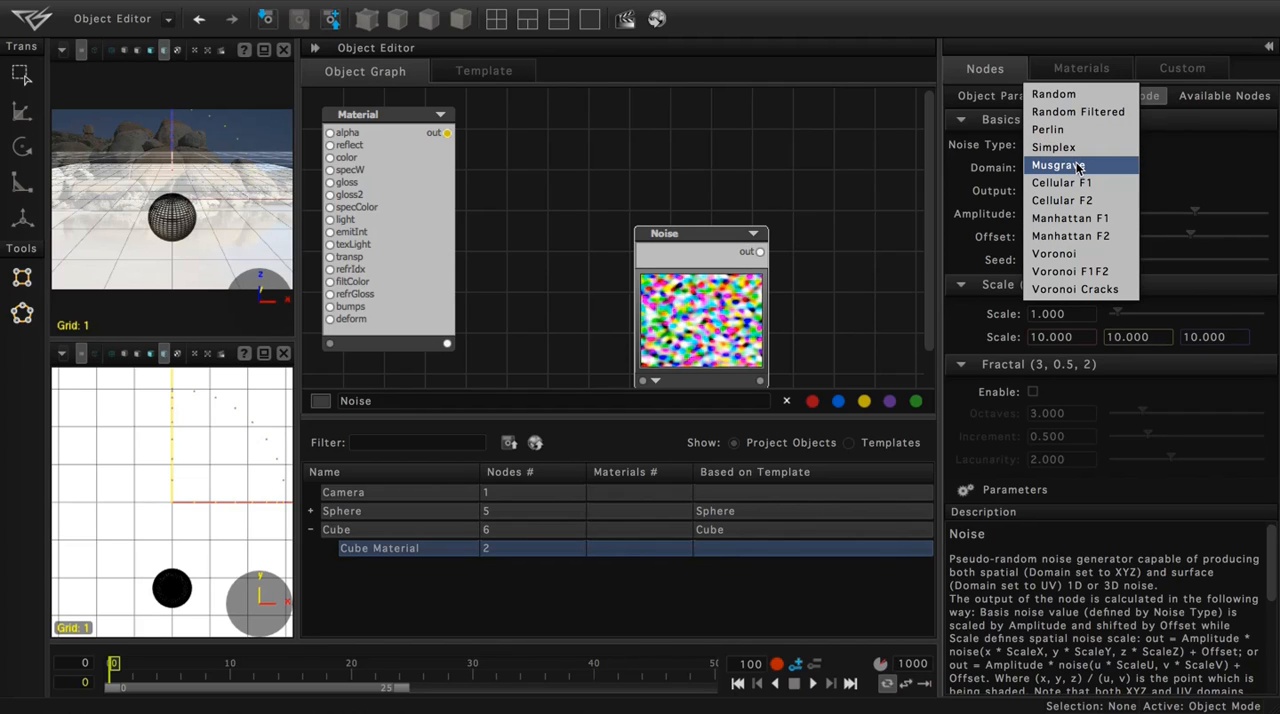
pyautogui.click(1056, 164)
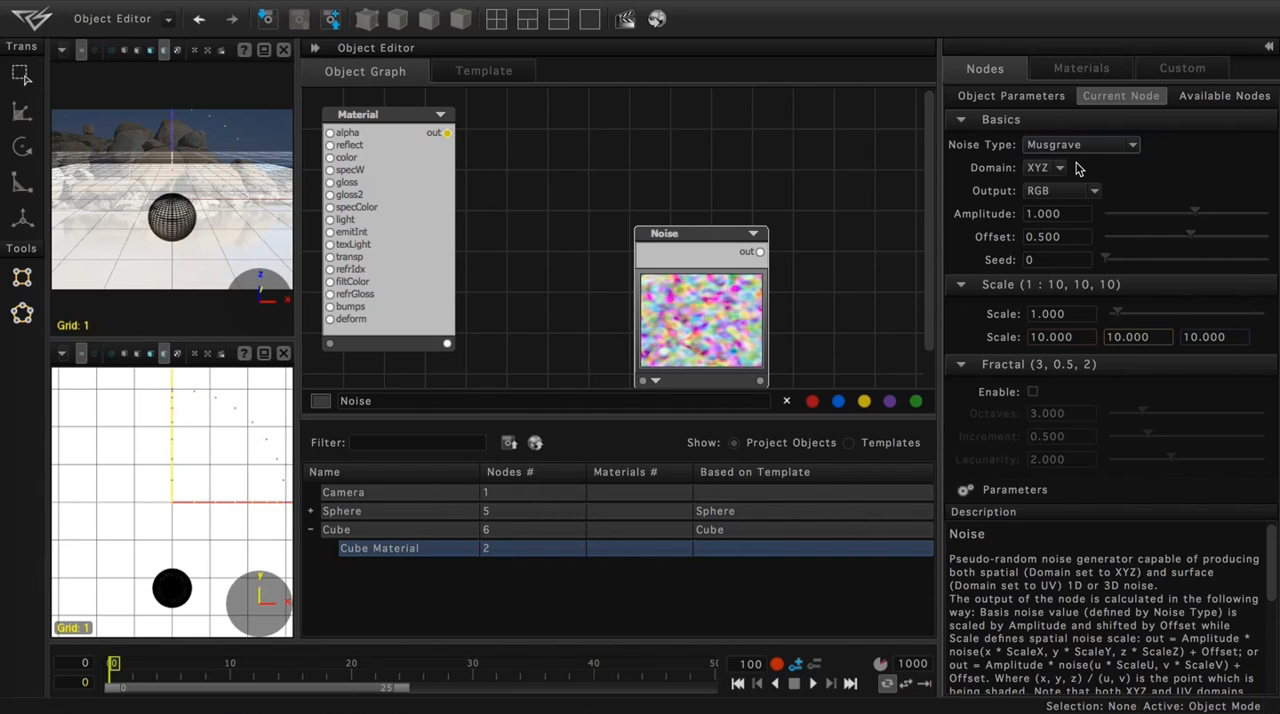
pyautogui.moveTo(700, 232); pyautogui.dragTo(740, 216)
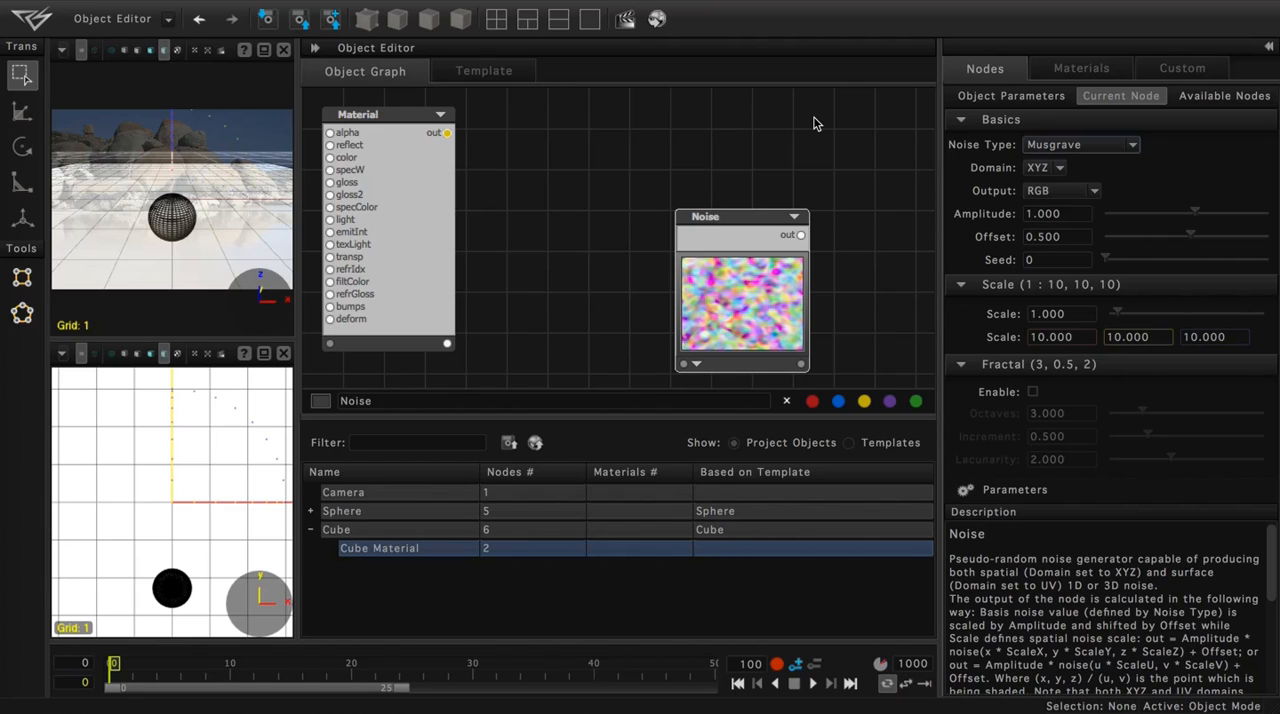
pyautogui.moveTo(856, 130)
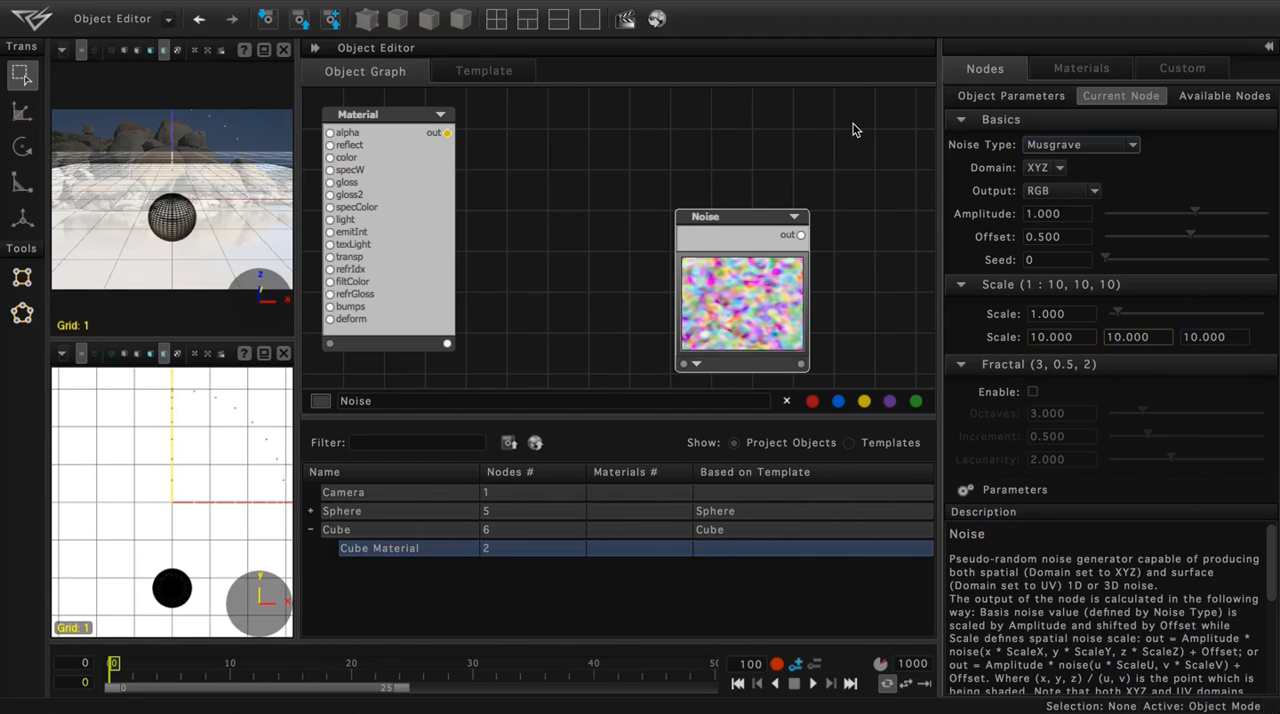
# Give the Musgrave noise amplitude 7.4 and scale 2.5
pyautogui.click(1056, 212)
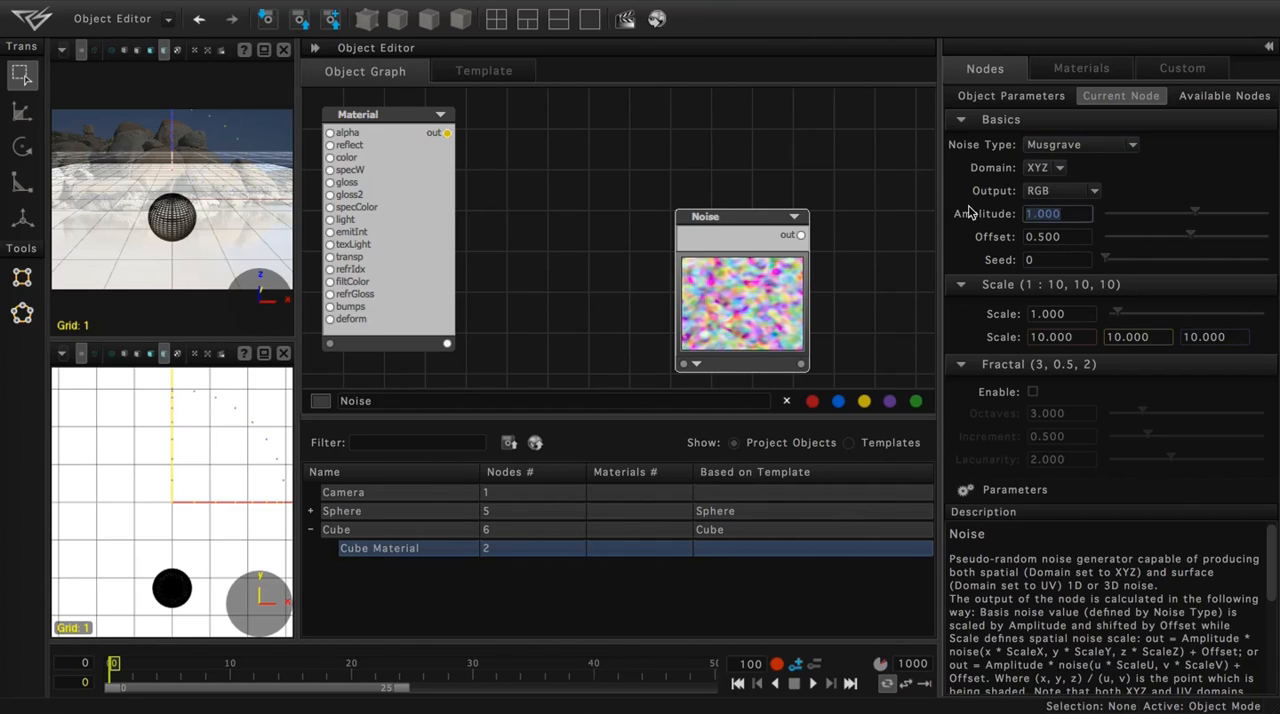
pyautogui.write('7.4')
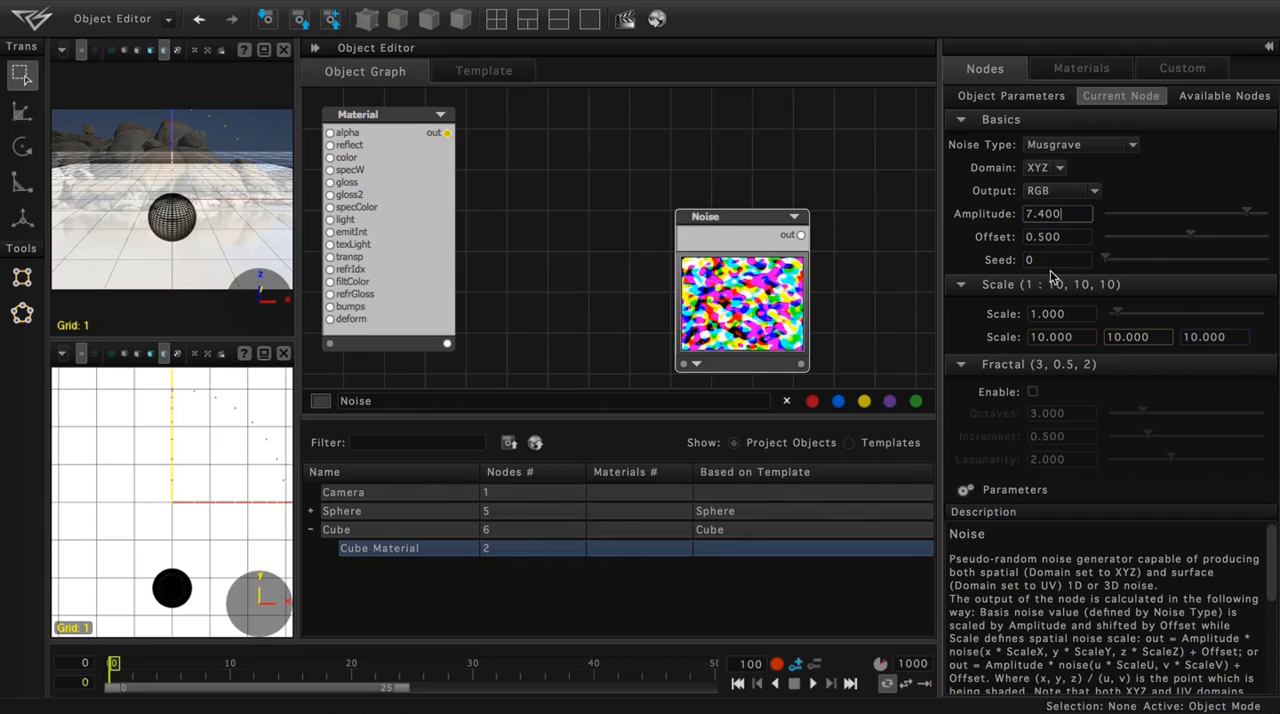
pyautogui.click(1056, 312)
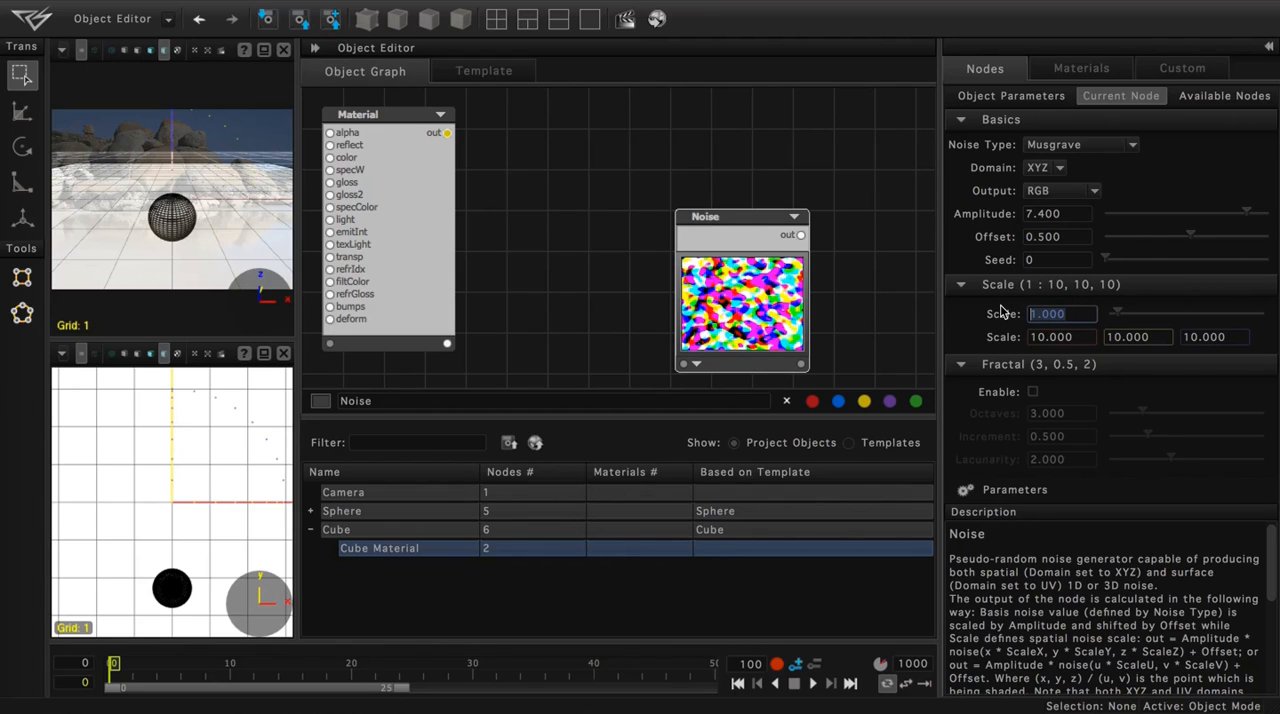
pyautogui.write('2.5')
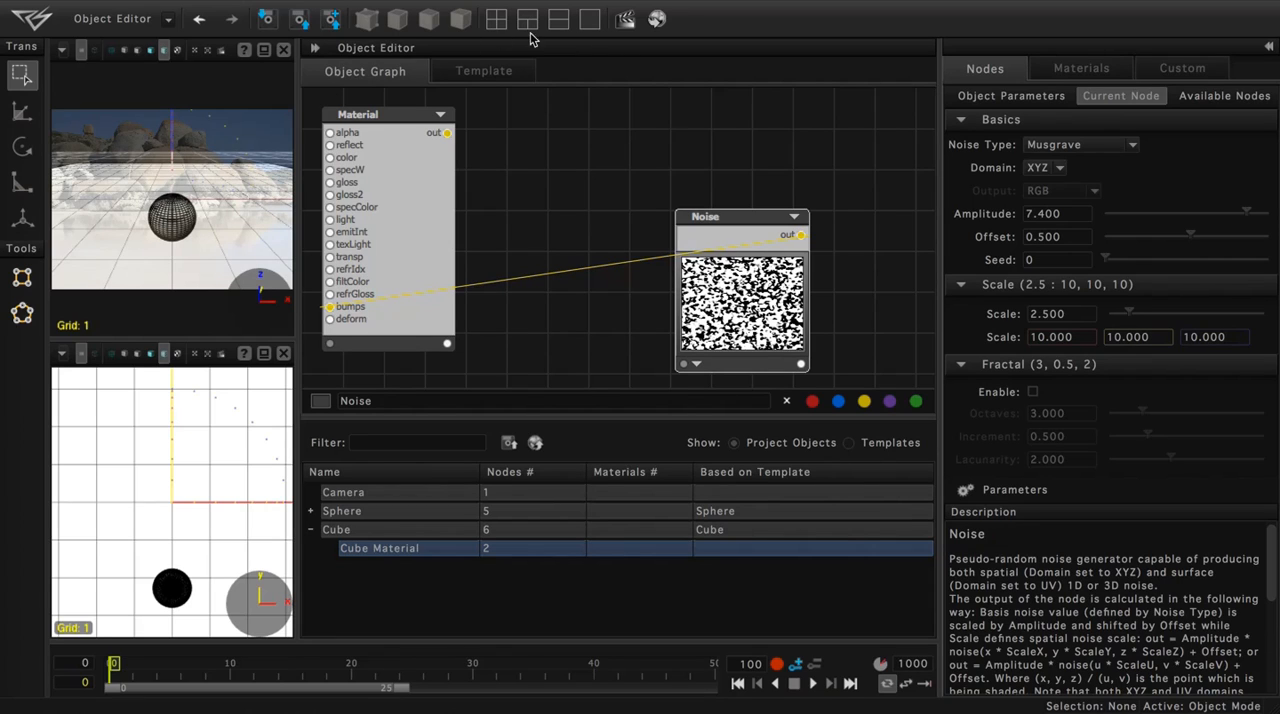
# Run a test render of the sphere scene from the render window
pyautogui.click(624, 18)
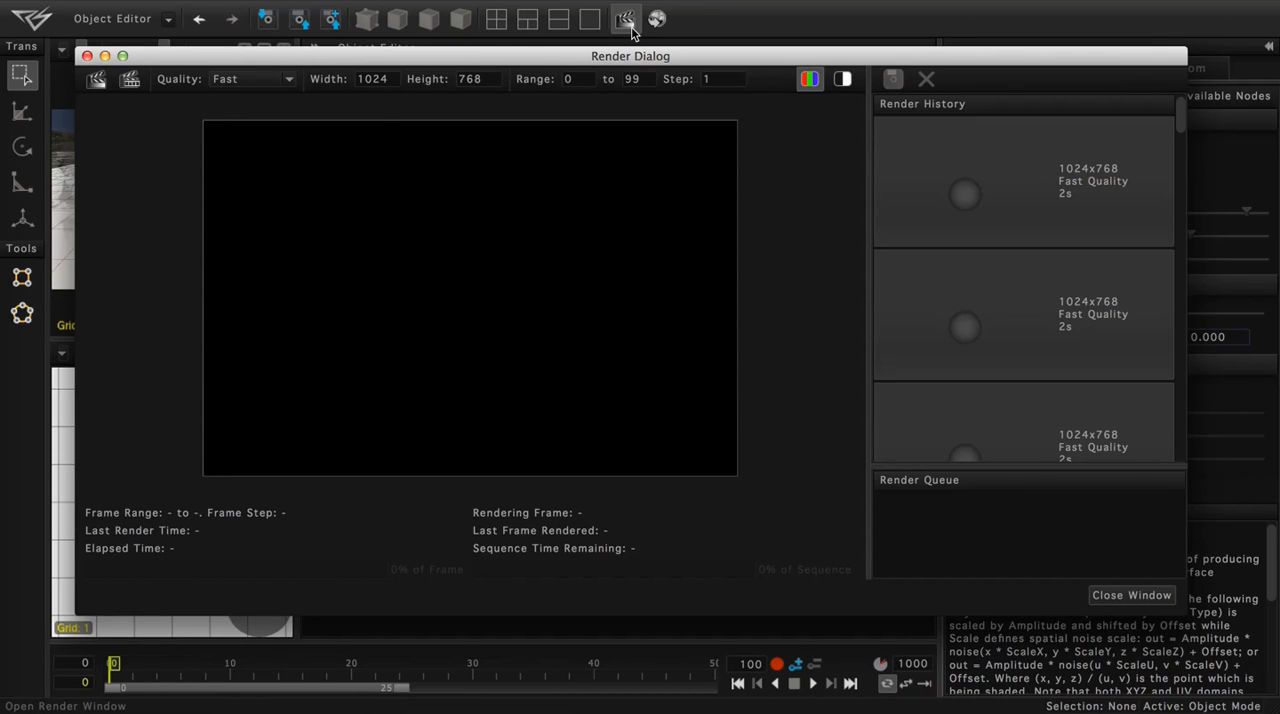
pyautogui.click(96, 80)
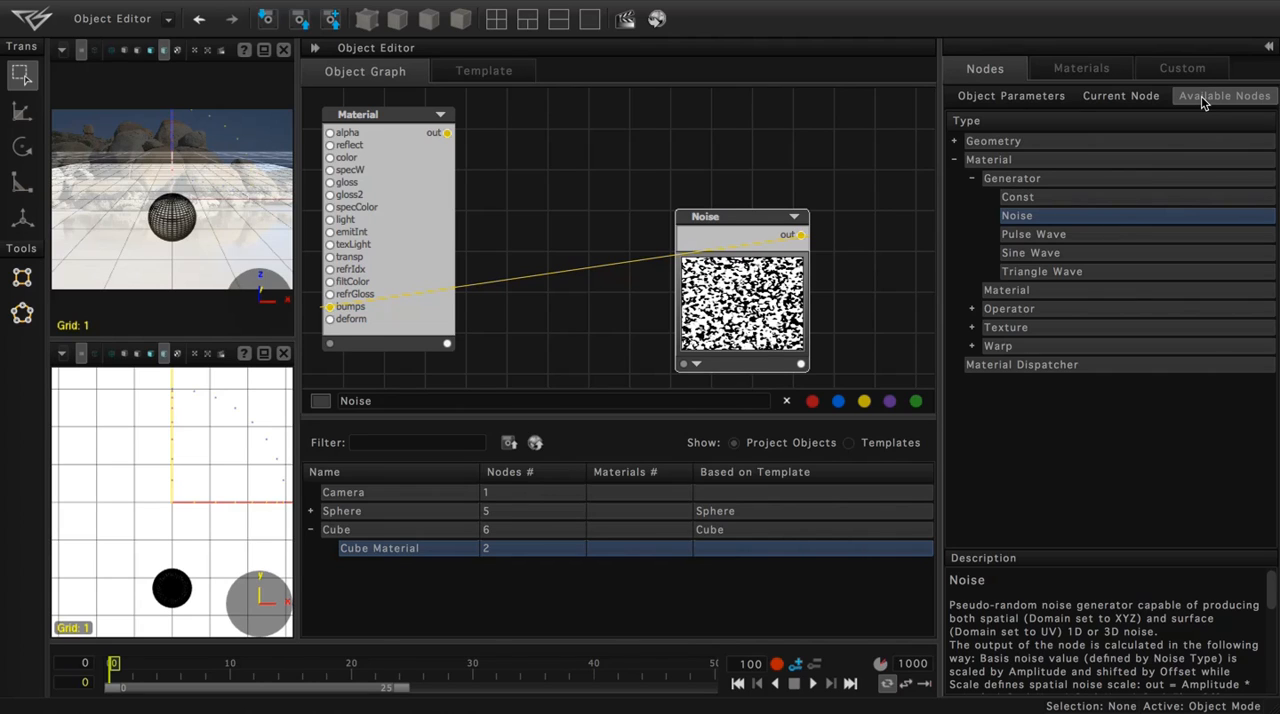
# Place a Const generator node in the material graph and show its settings
pyautogui.click(1018, 196)
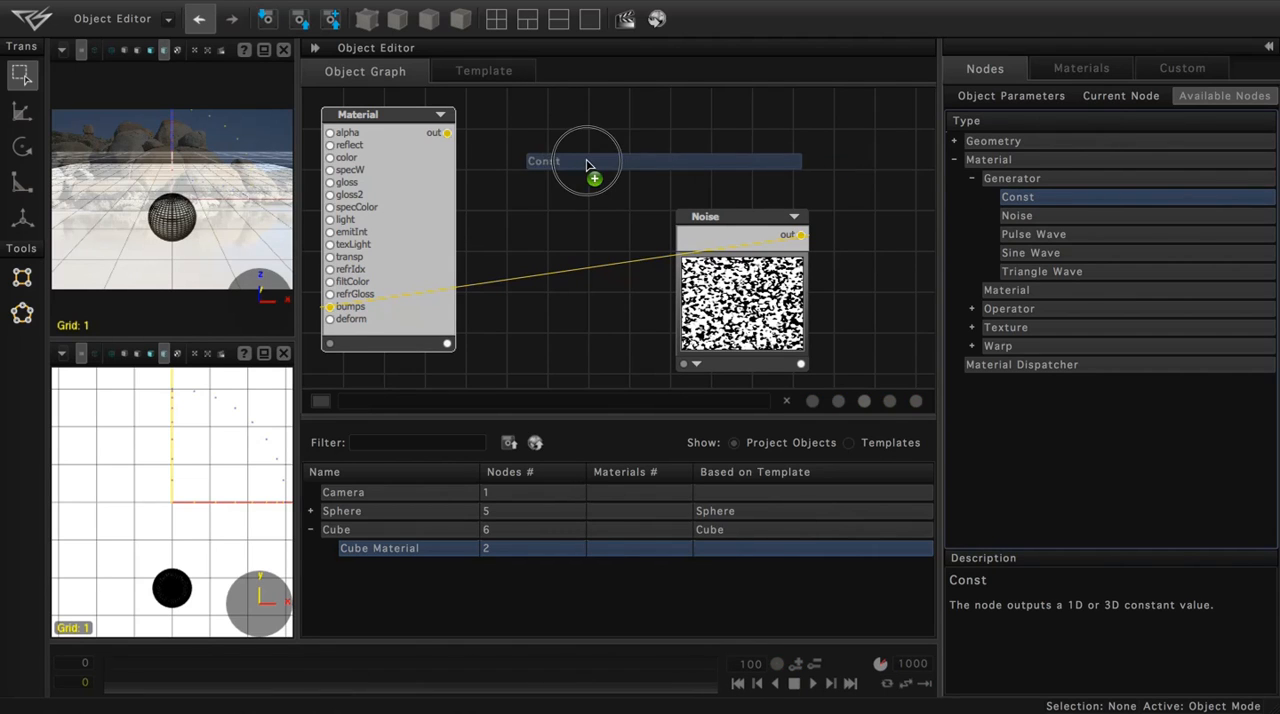
pyautogui.click(596, 180)
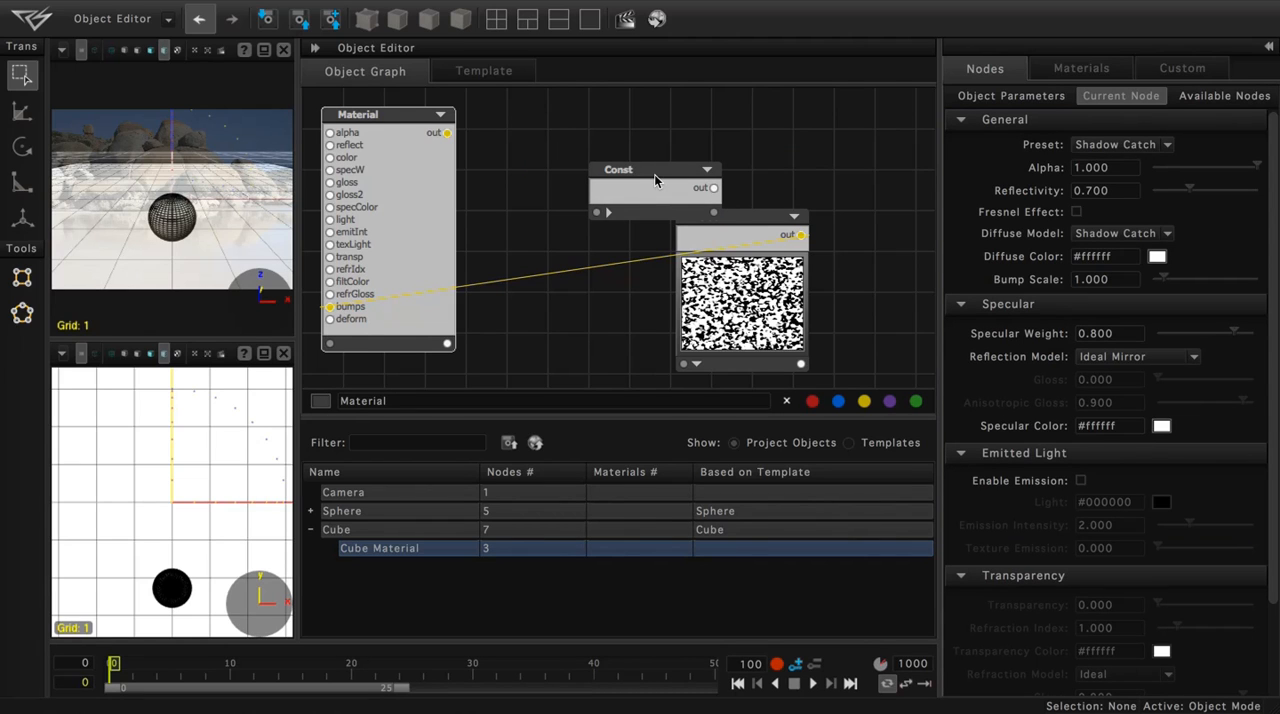
pyautogui.click(656, 168)
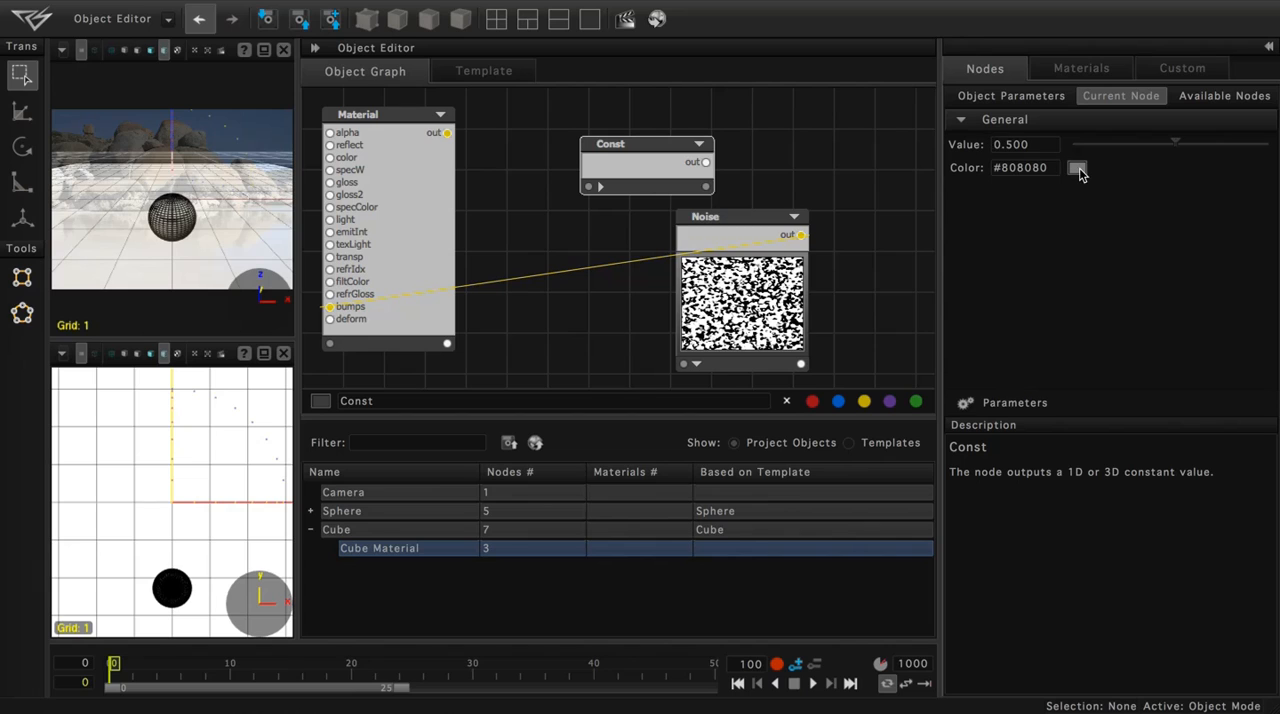
# Pick a pale tan colour, #faf9c5, for the Const node and confirm it
pyautogui.click(1078, 168)
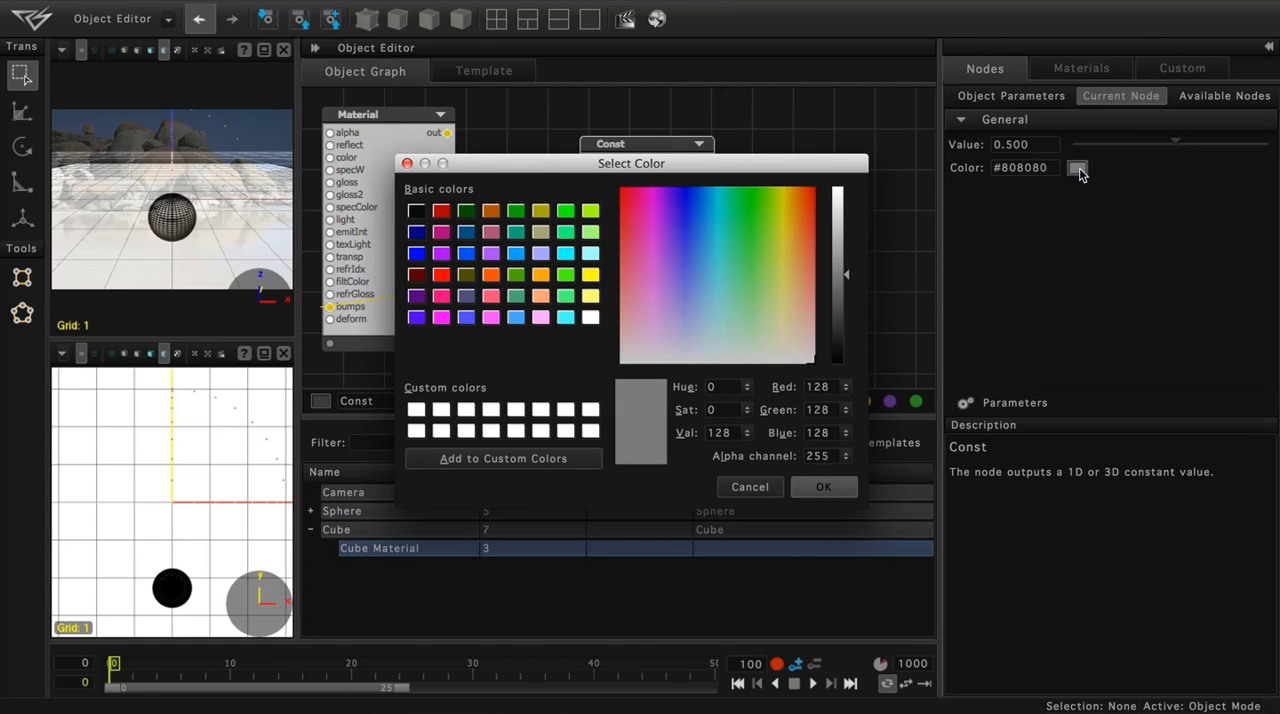
pyautogui.moveTo(808, 280)
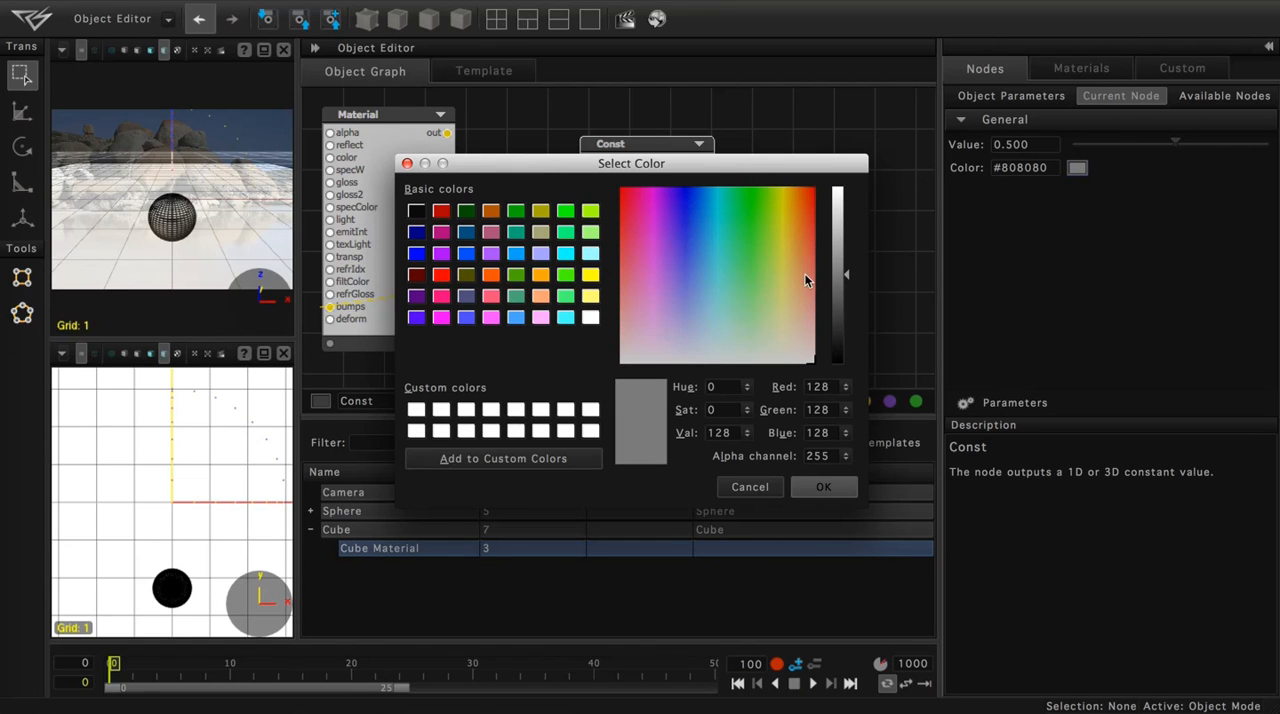
pyautogui.click(784, 326)
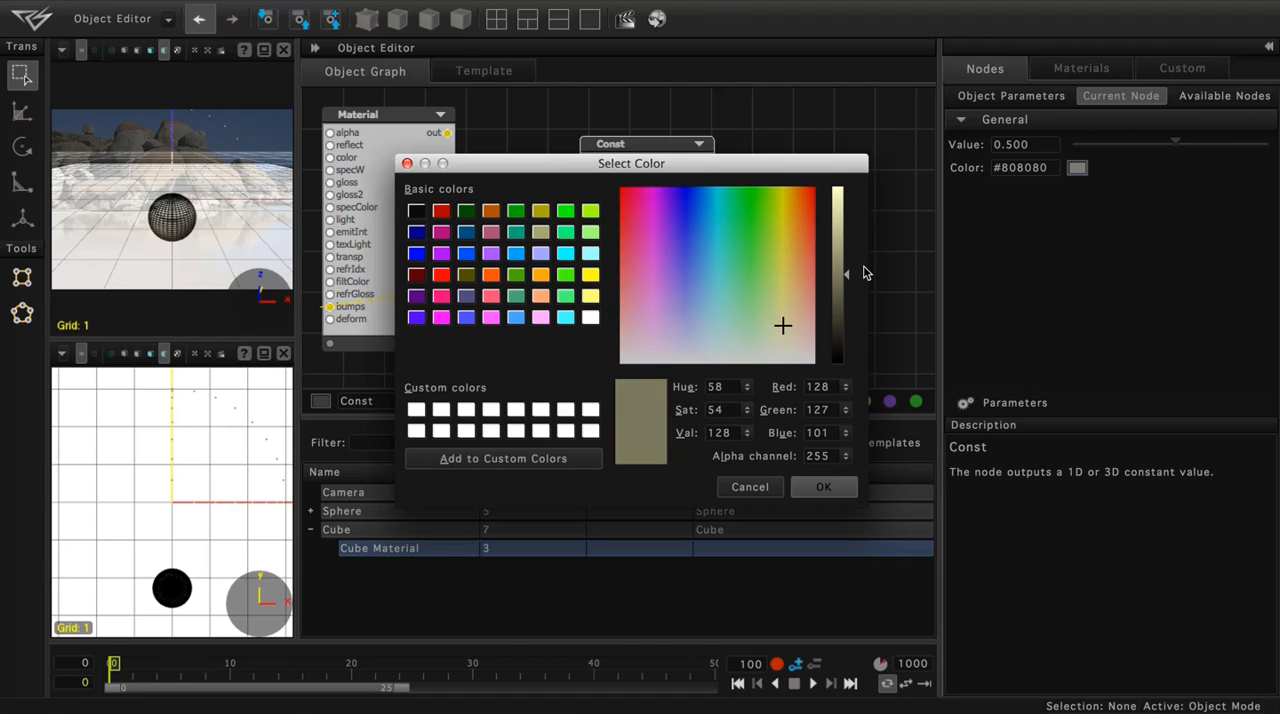
pyautogui.moveTo(844, 258)
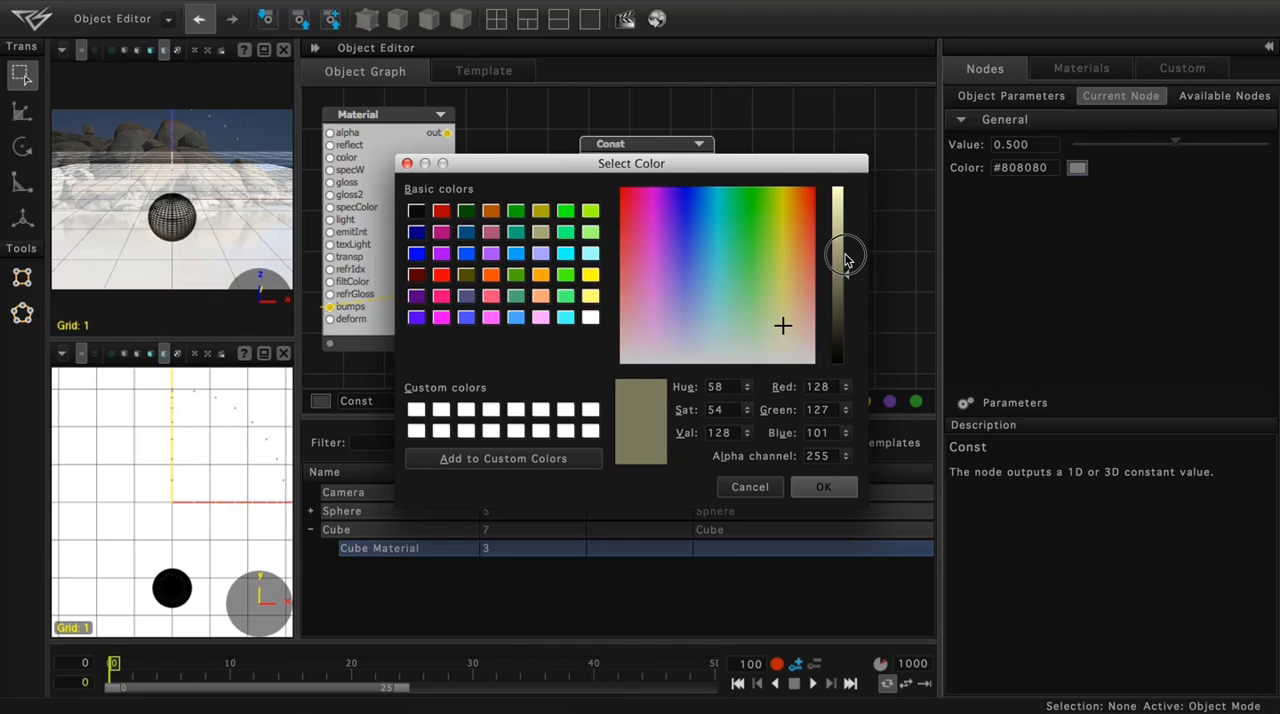
pyautogui.moveTo(844, 256); pyautogui.dragTo(848, 192)
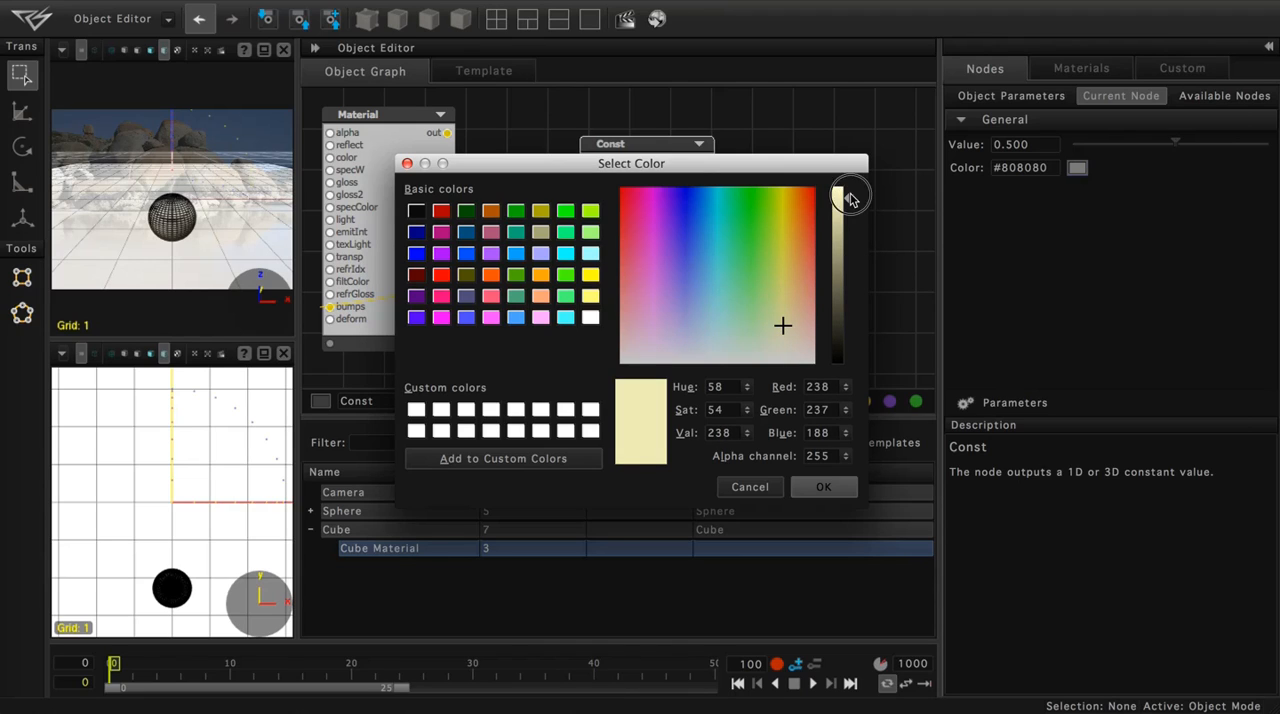
pyautogui.moveTo(848, 194); pyautogui.dragTo(850, 270)
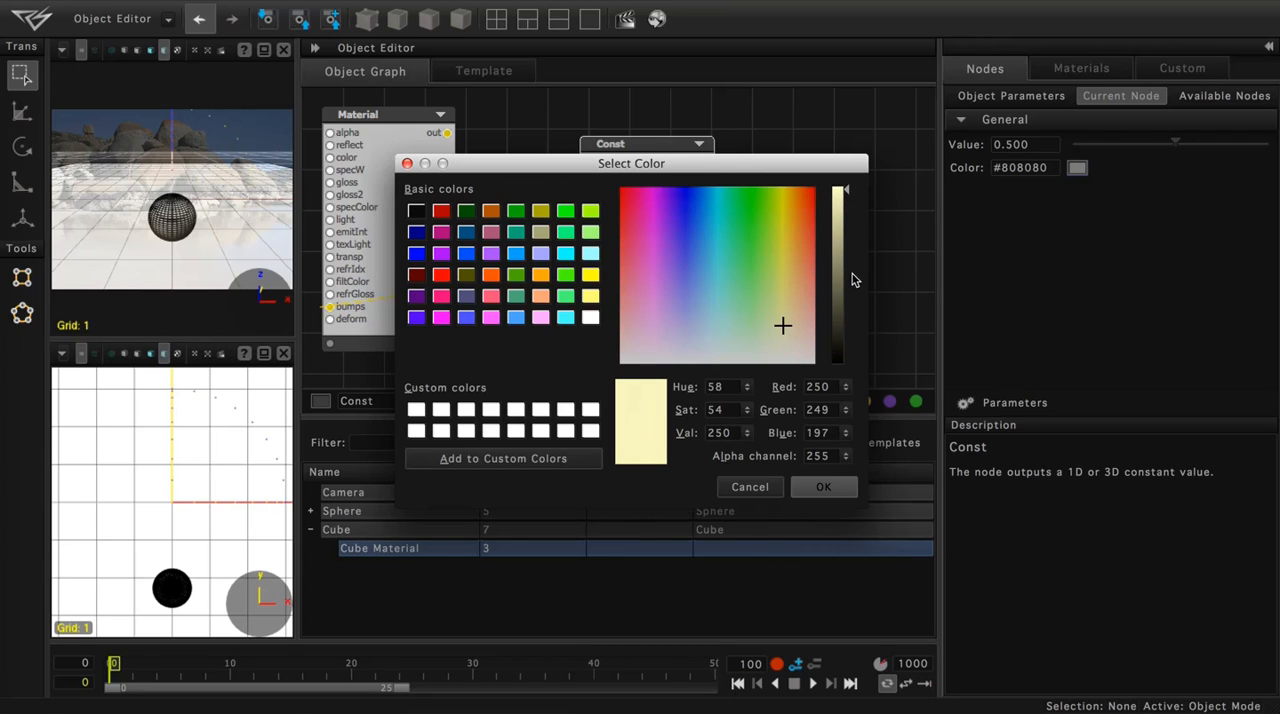
pyautogui.click(824, 488)
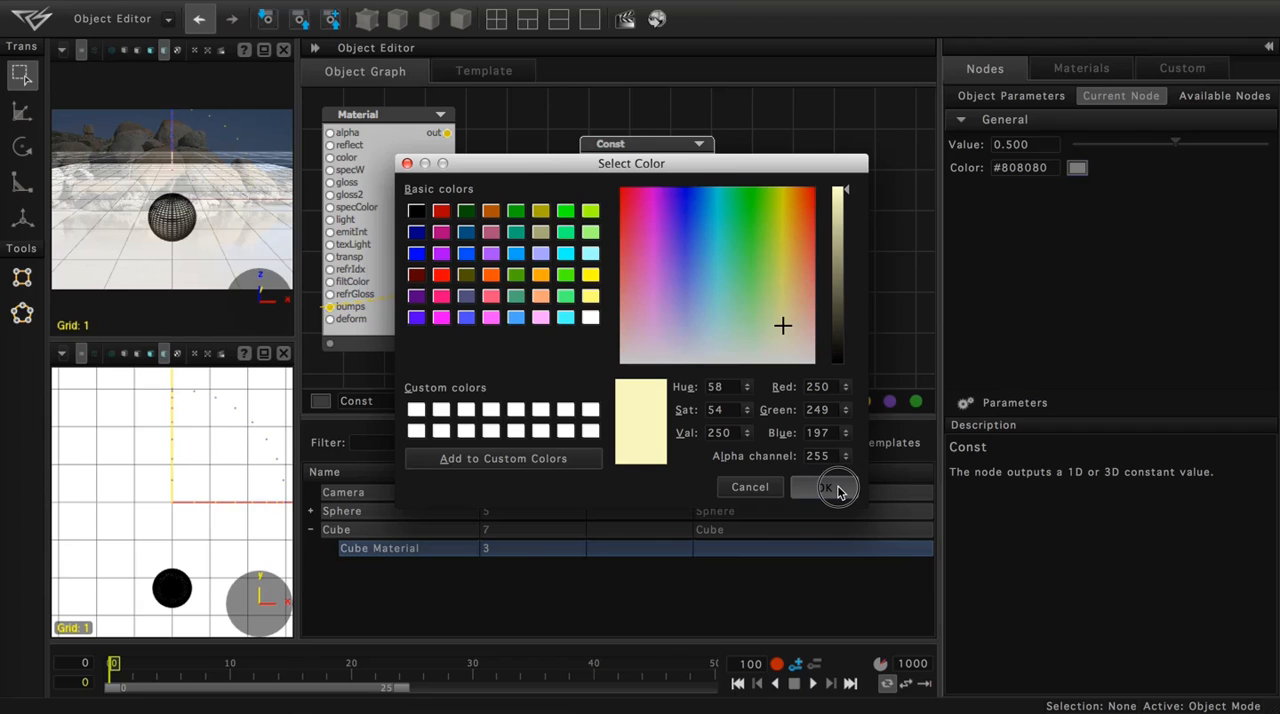
pyautogui.click(828, 488)
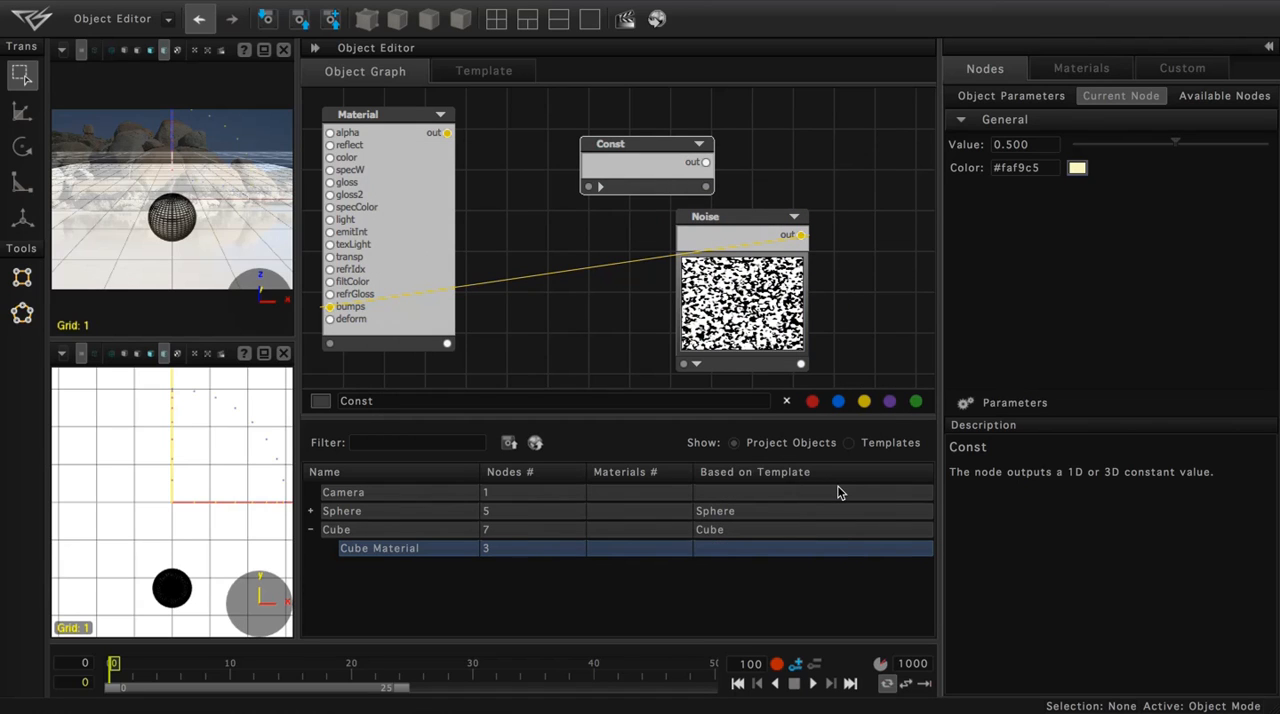
pyautogui.moveTo(632, 168)
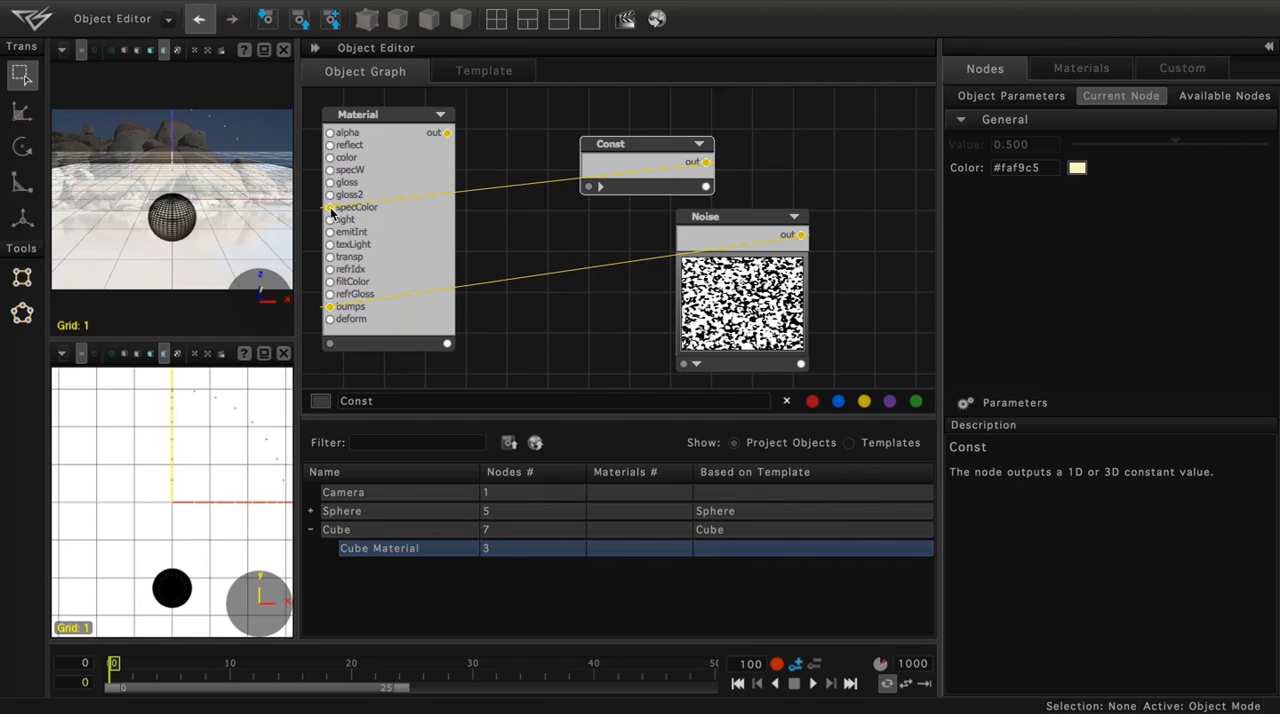
pyautogui.moveTo(548, 148)
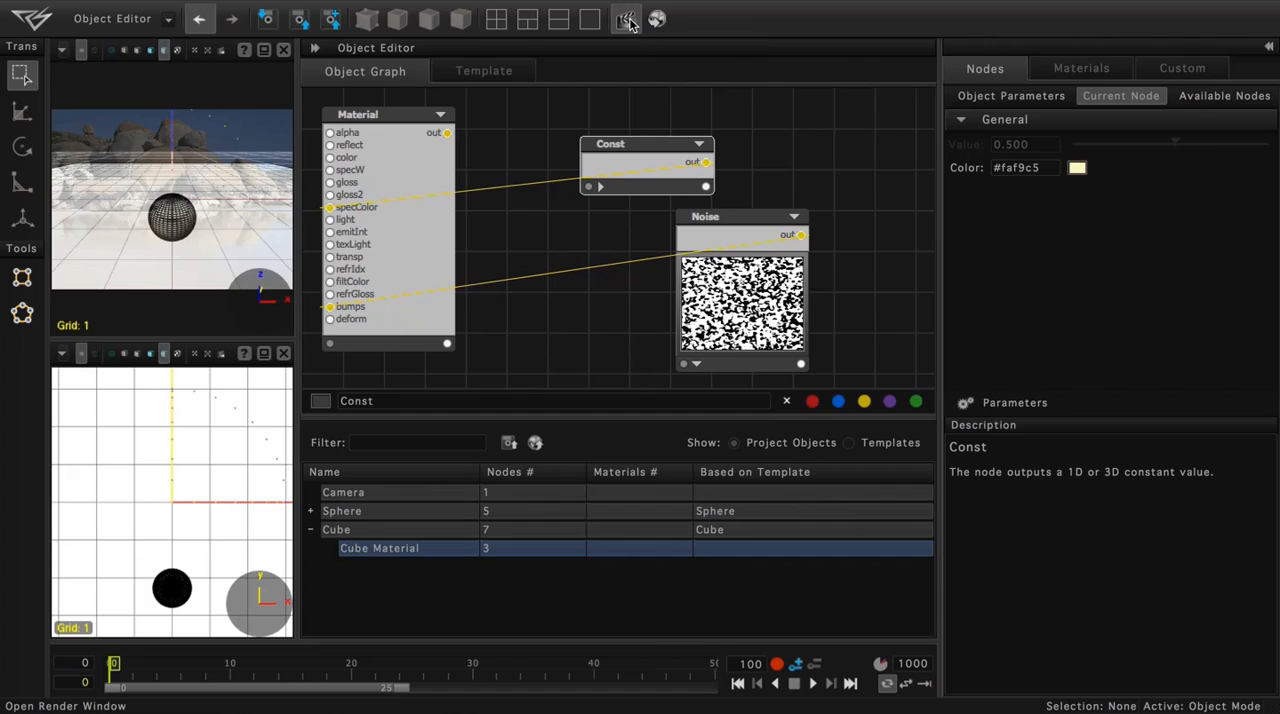
# Render the sphere over the beach photo and compare it against the earlier render in the history
pyautogui.click(626, 20)
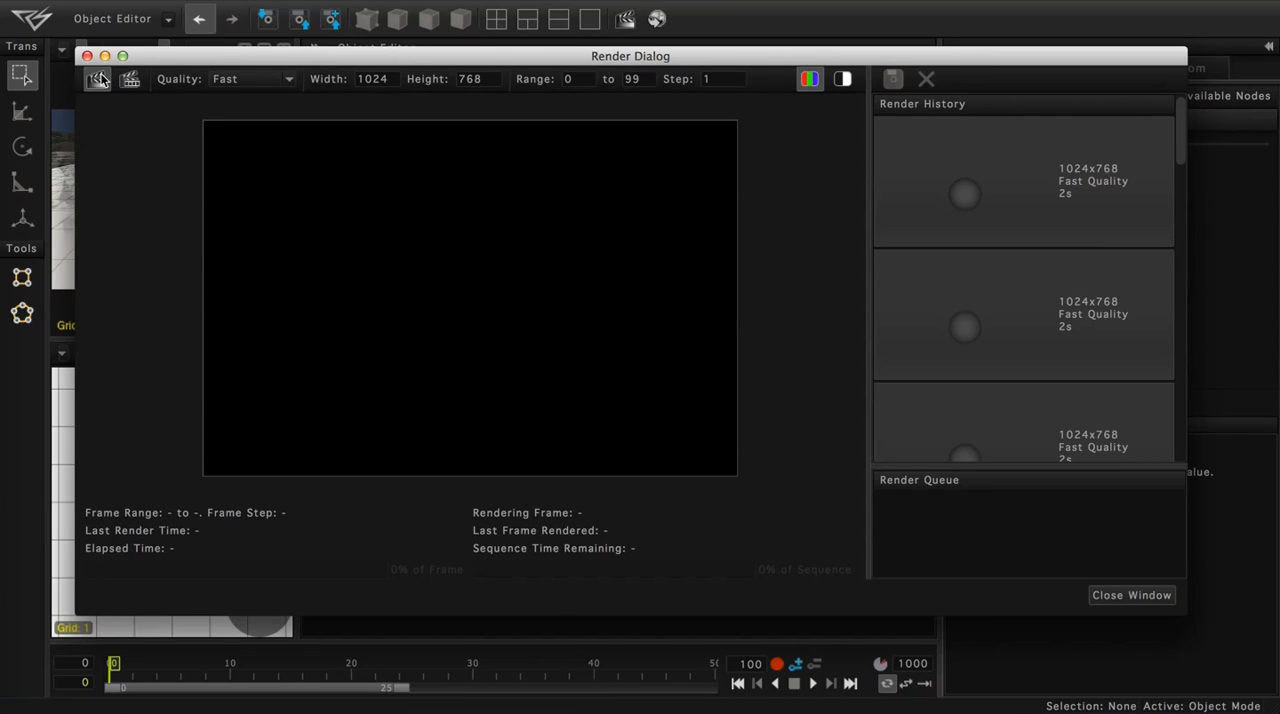
pyautogui.click(98, 80)
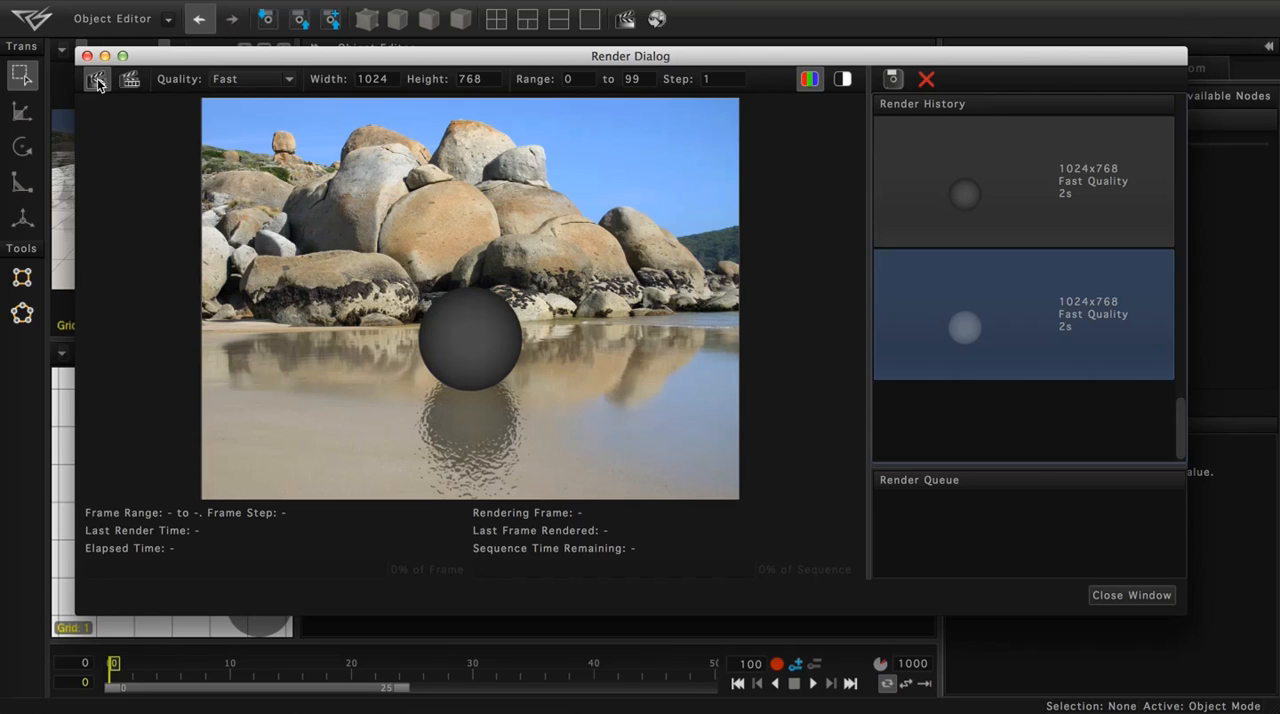
pyautogui.click(1020, 180)
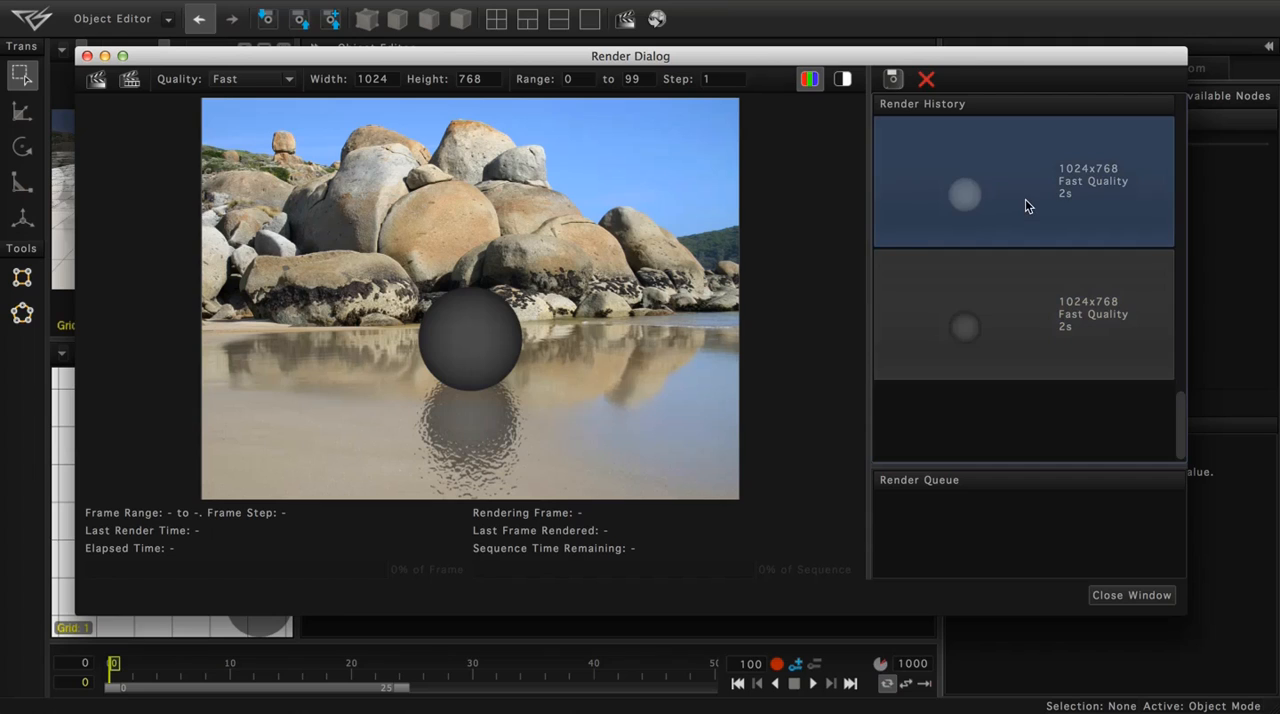
pyautogui.click(1032, 312)
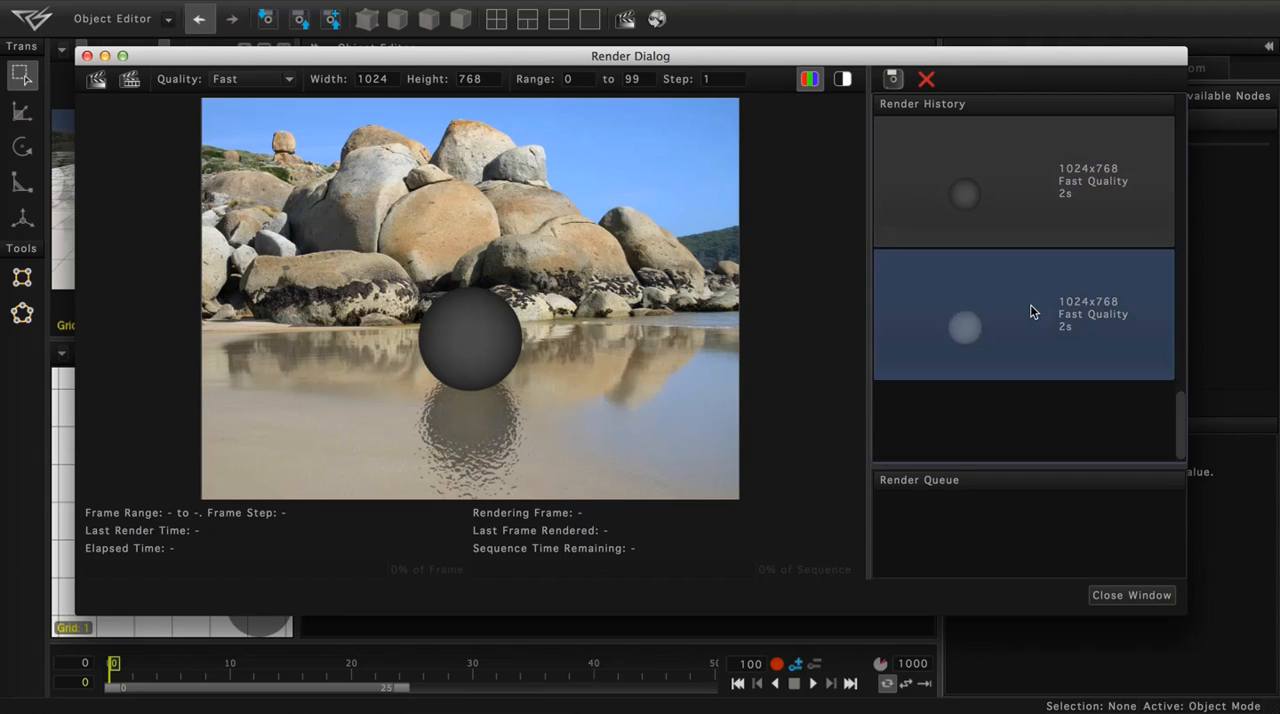